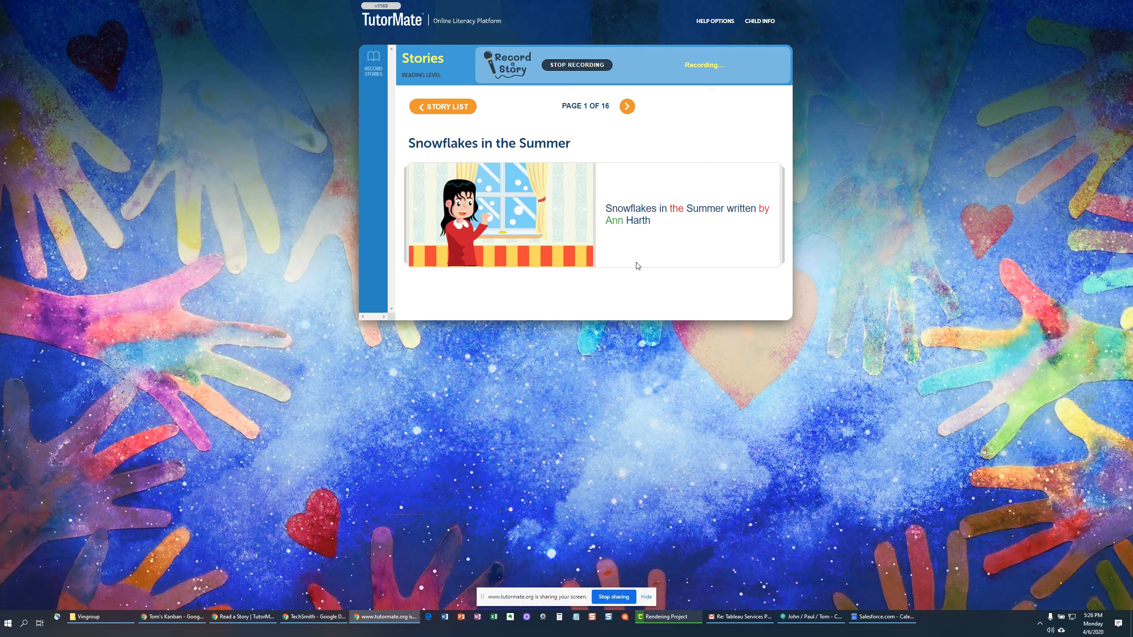
mouse_move(635, 253)
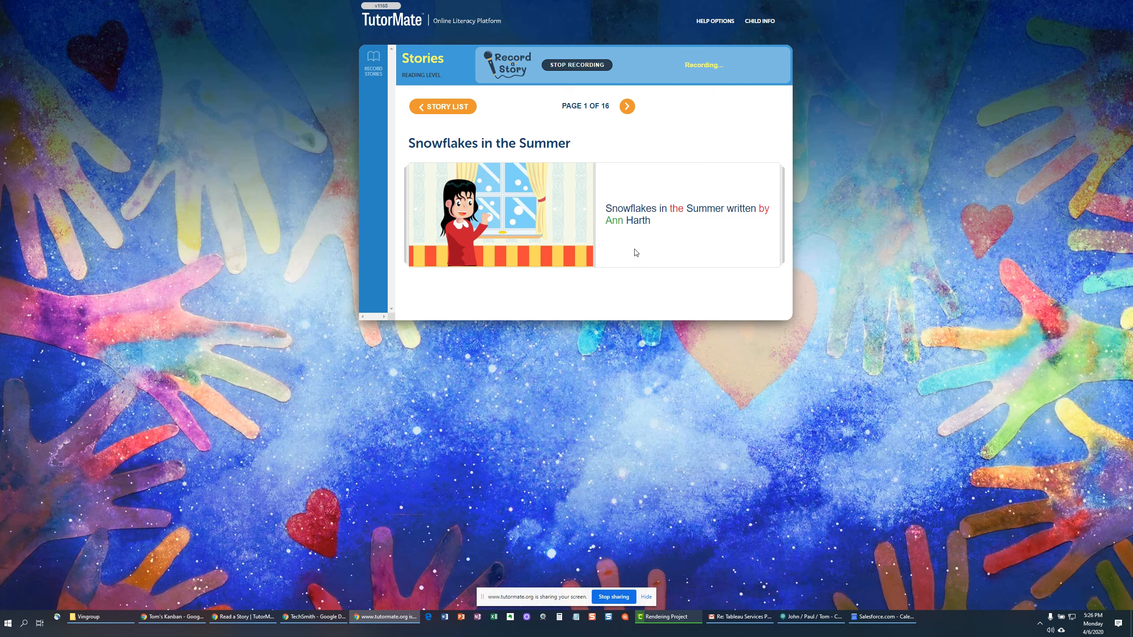
- Read the title page and page 2 aloud, paging forward to page 3 of 16
left_click(625, 106)
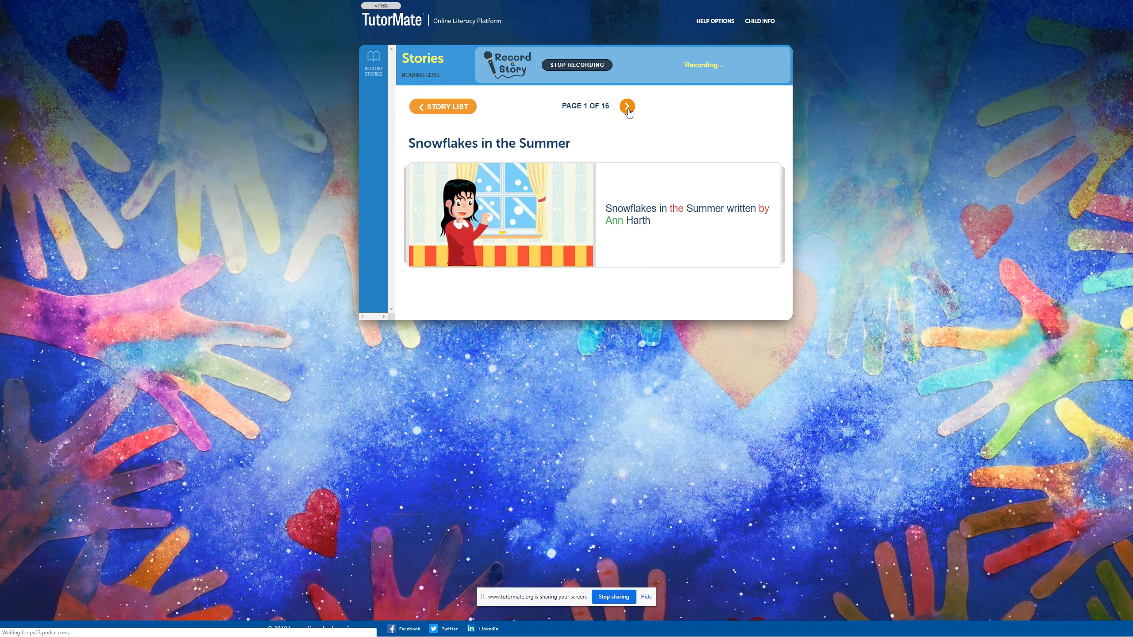
left_click(626, 107)
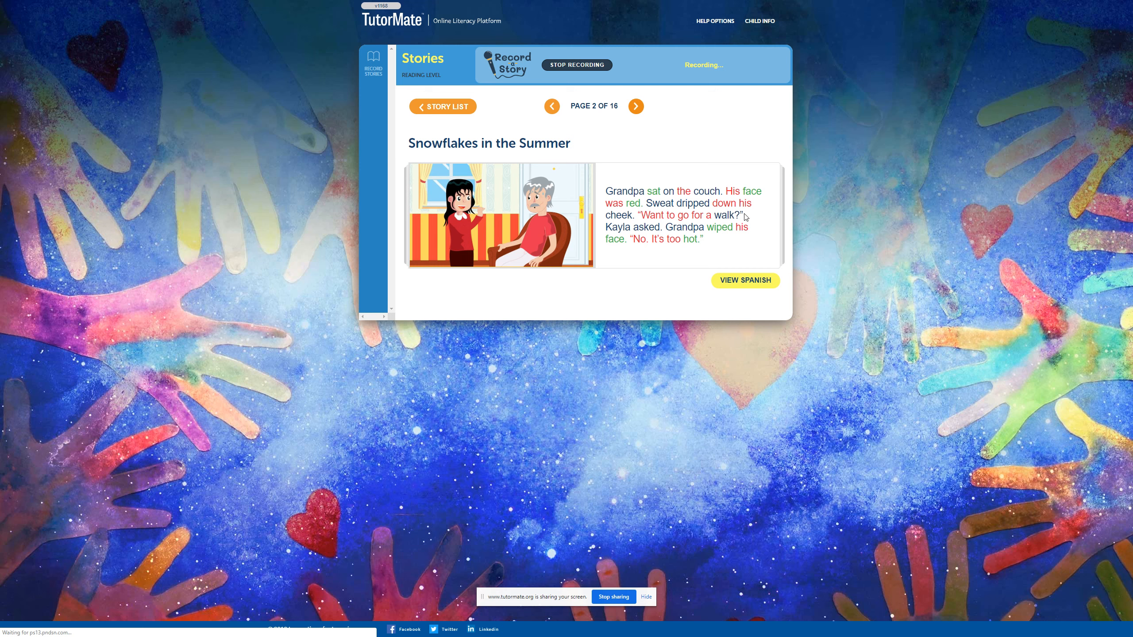
mouse_move(659, 223)
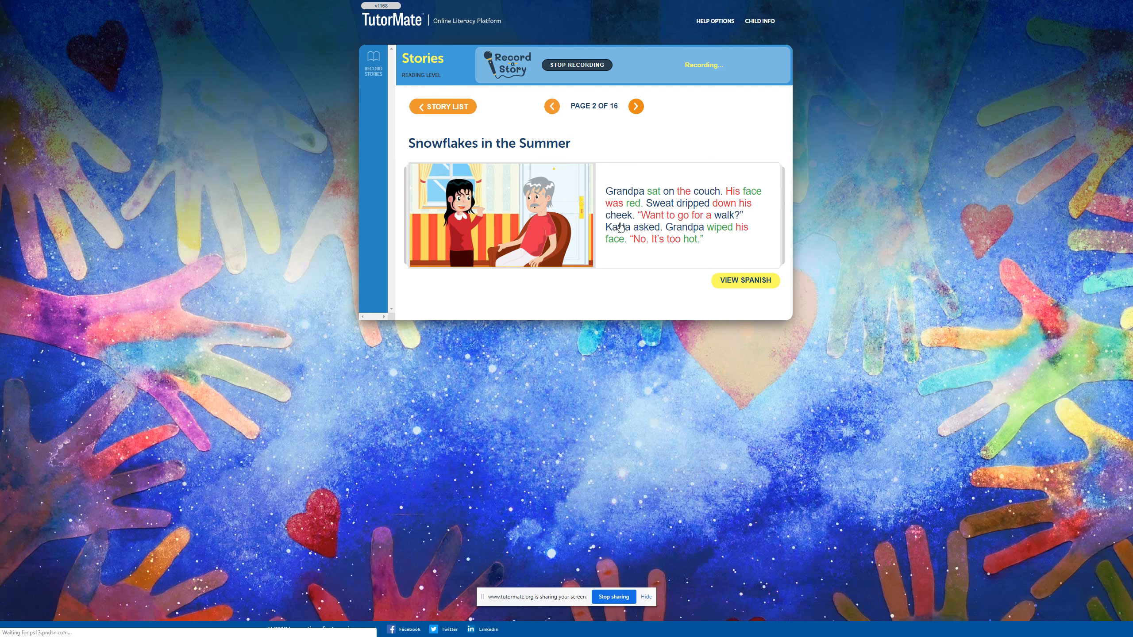
mouse_move(673, 230)
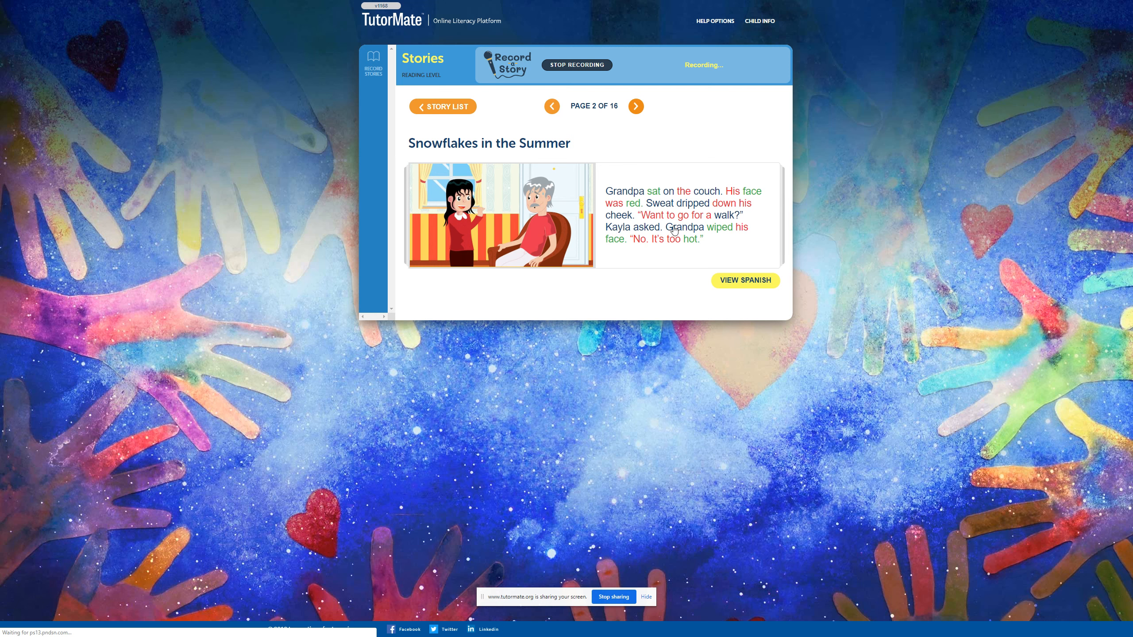
mouse_move(639, 248)
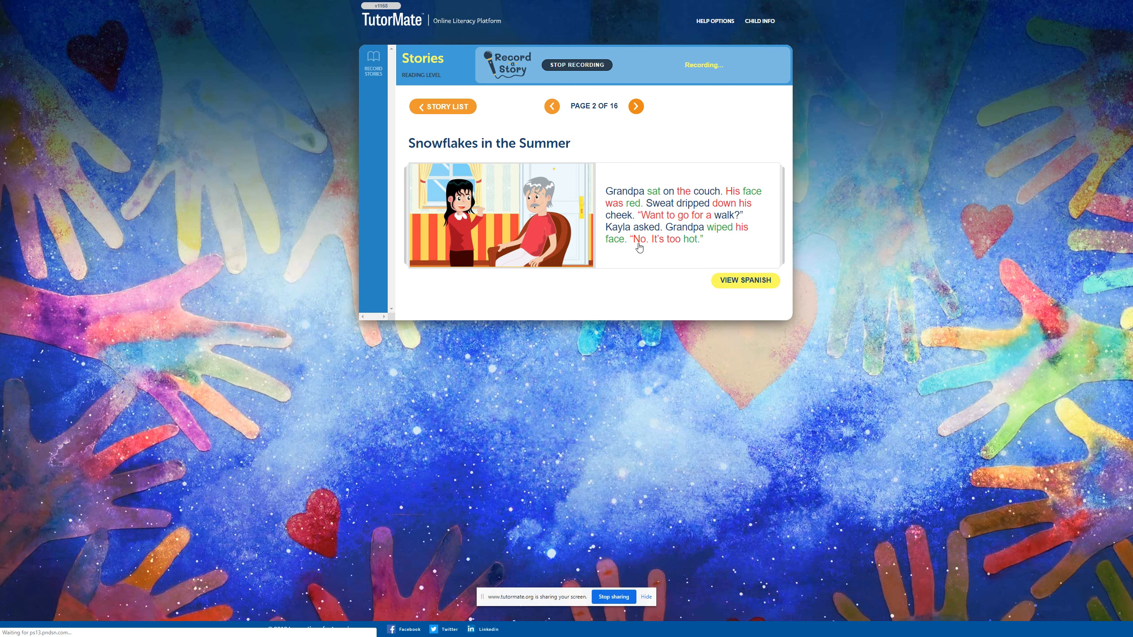
mouse_move(696, 252)
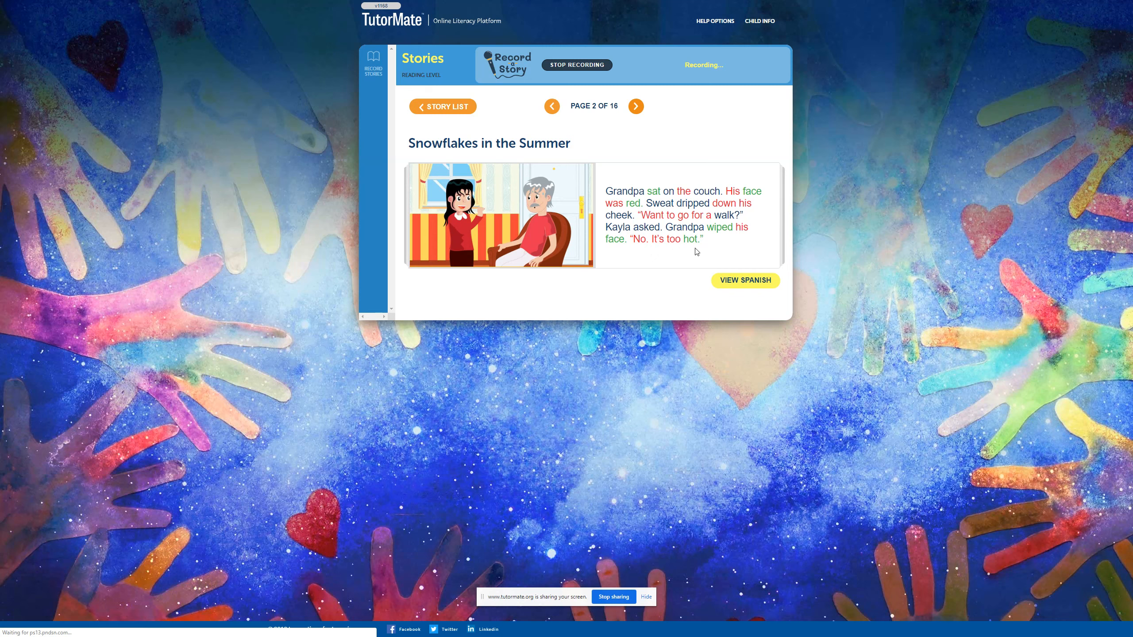
left_click(635, 106)
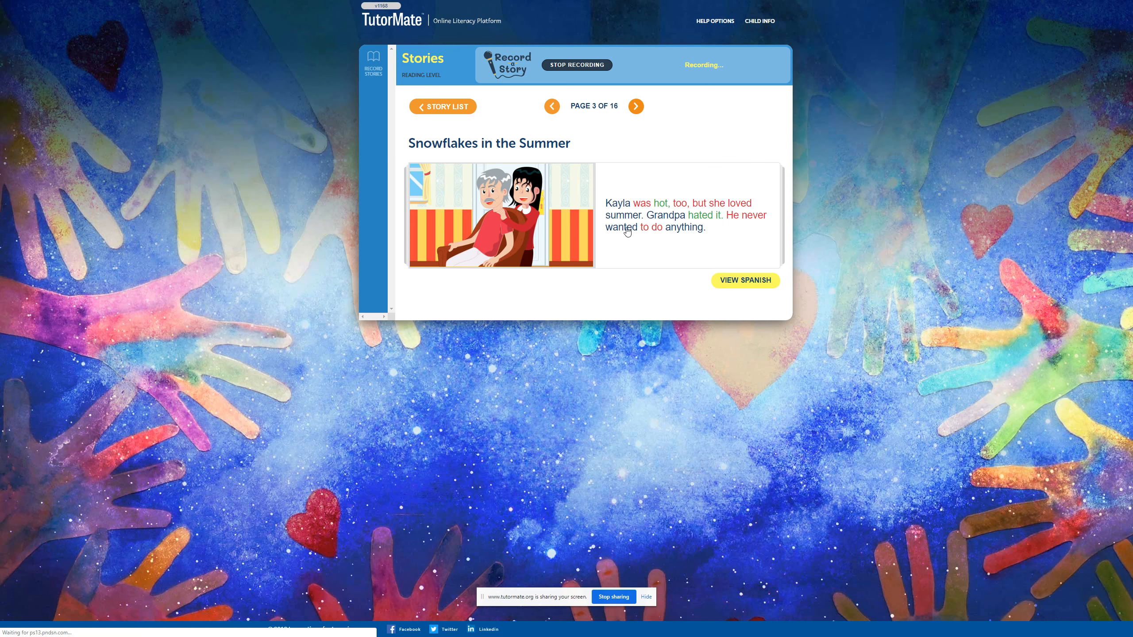
mouse_move(668, 239)
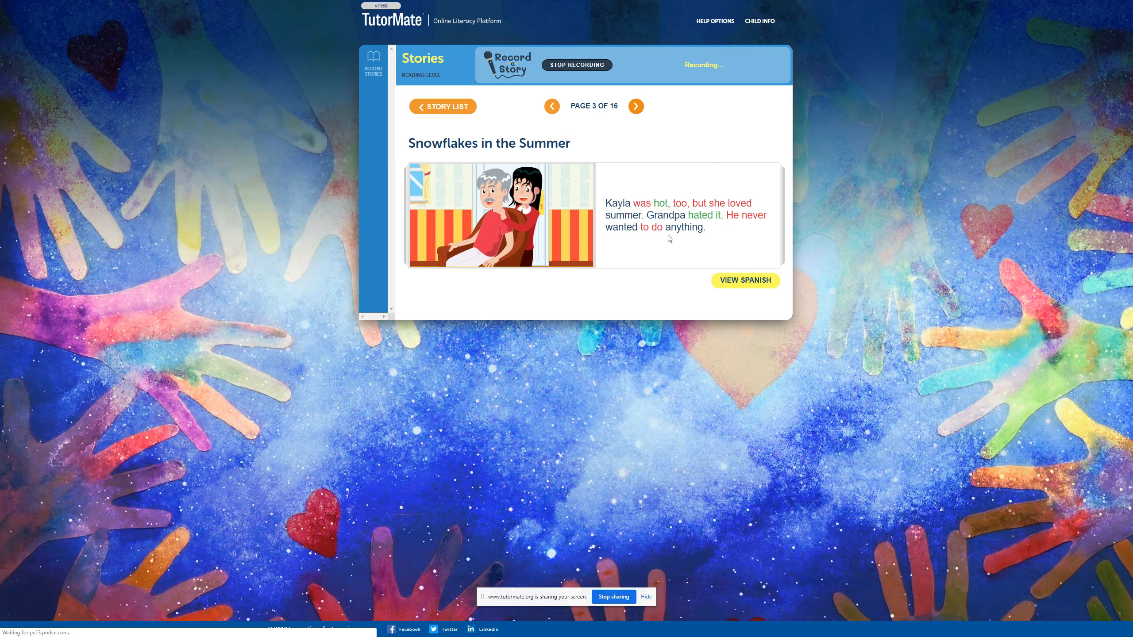
- Read pages 3, 4 and 5 aloud, turning to page 6 of 16
left_click(635, 106)
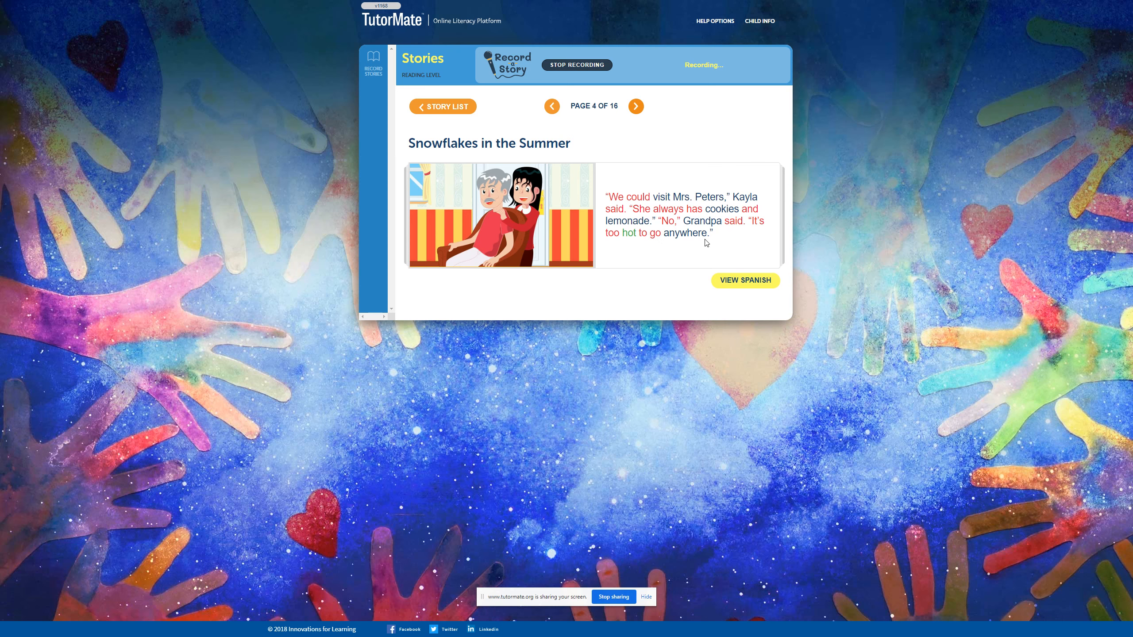
mouse_move(642, 117)
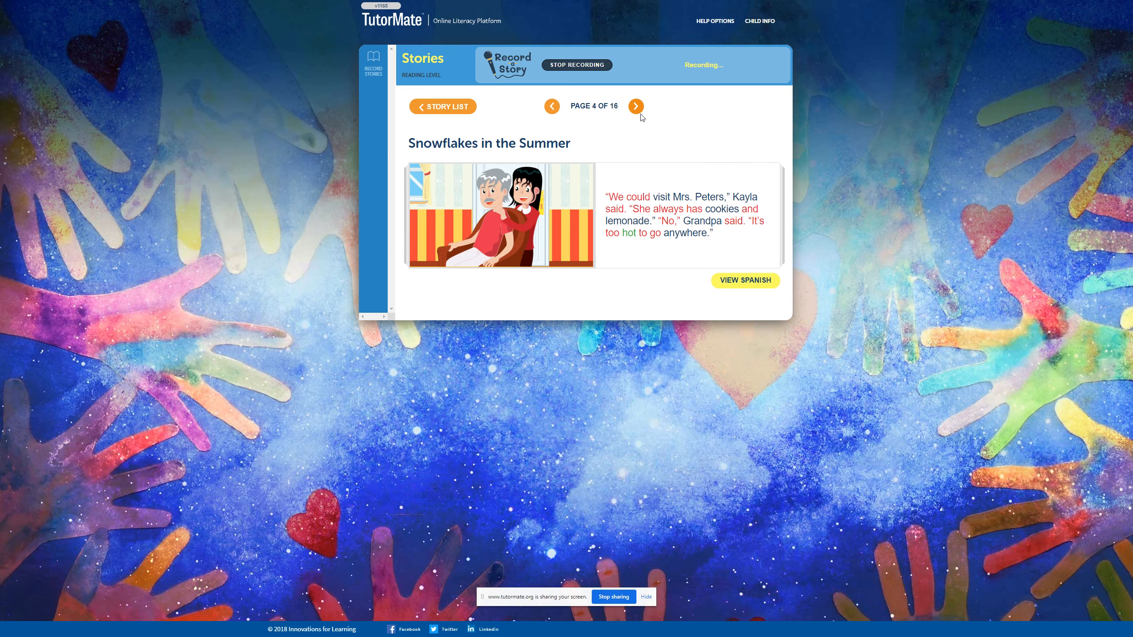
left_click(635, 107)
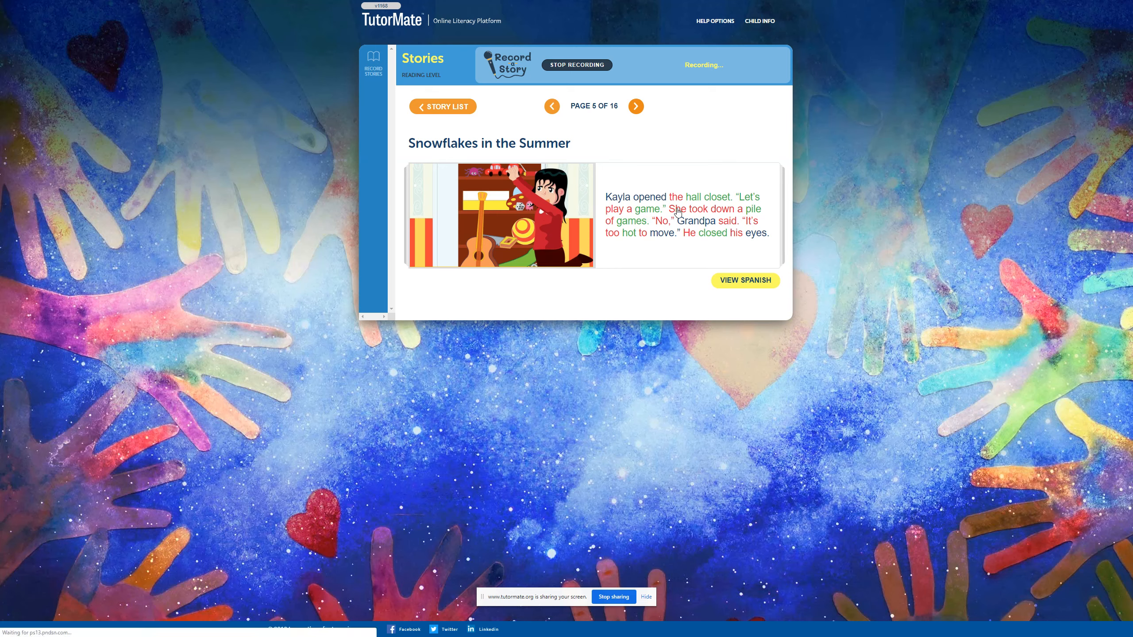
mouse_move(633, 225)
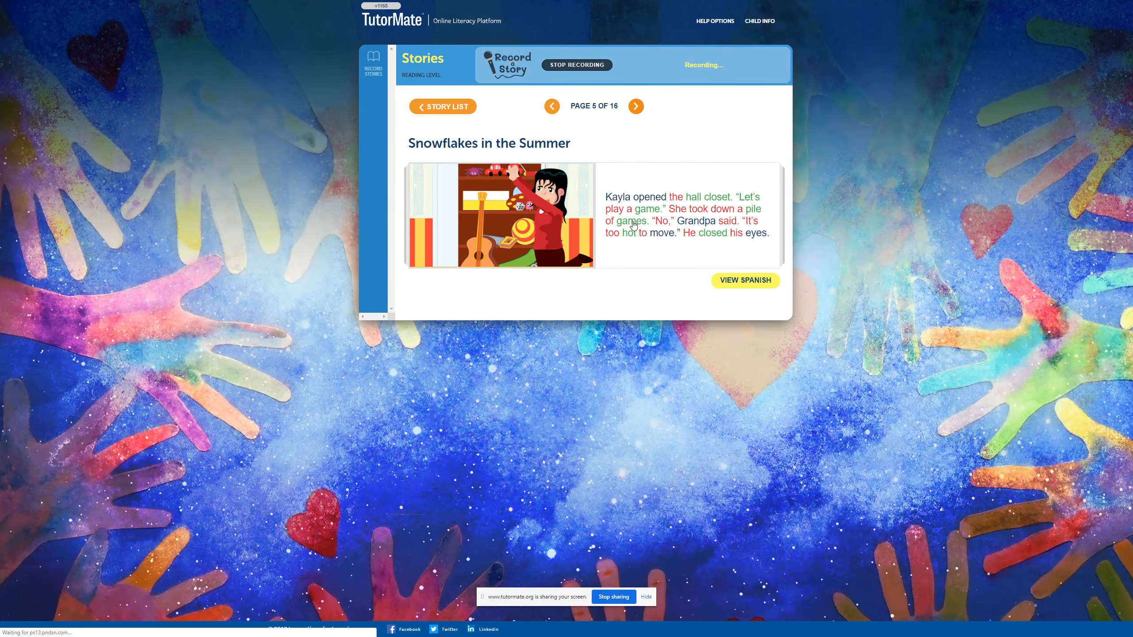
mouse_move(682, 231)
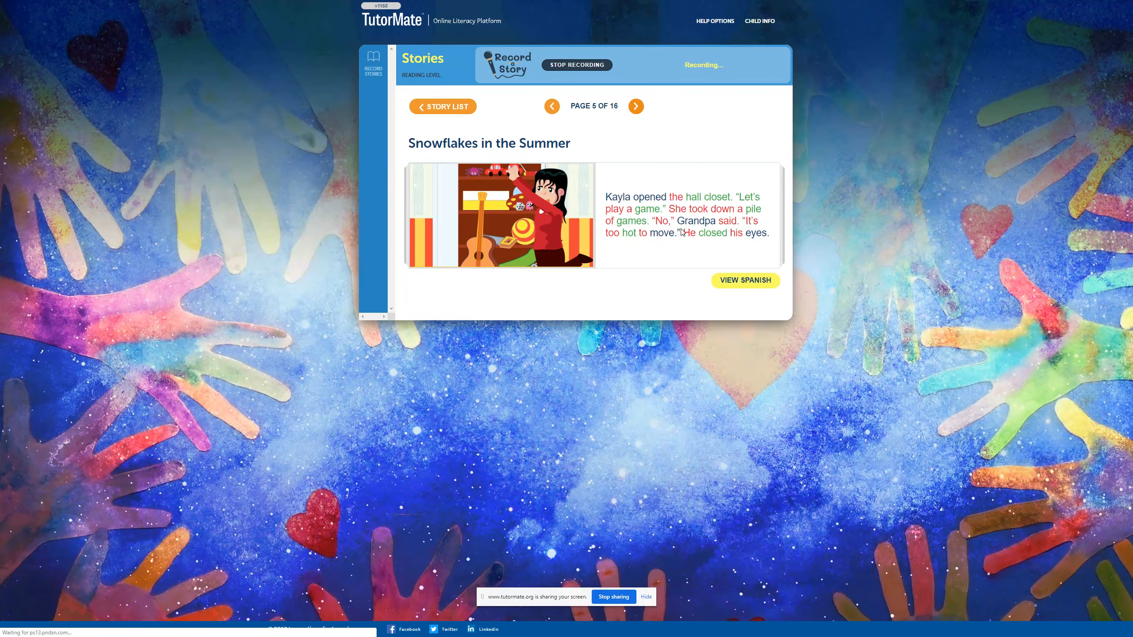
mouse_move(614, 258)
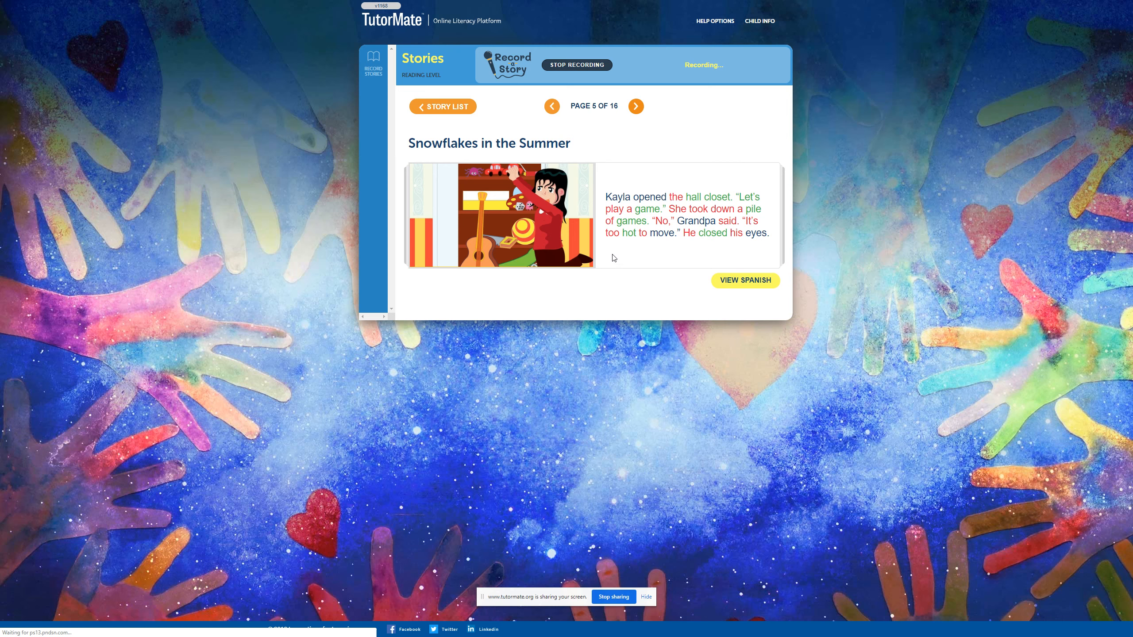
mouse_move(646, 246)
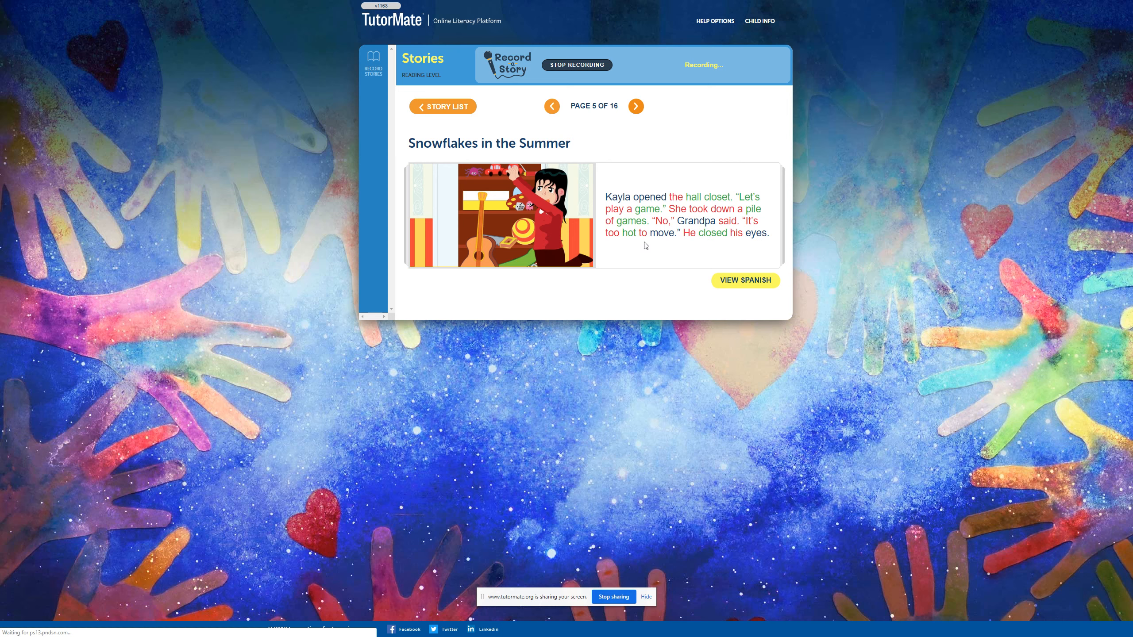
mouse_move(684, 247)
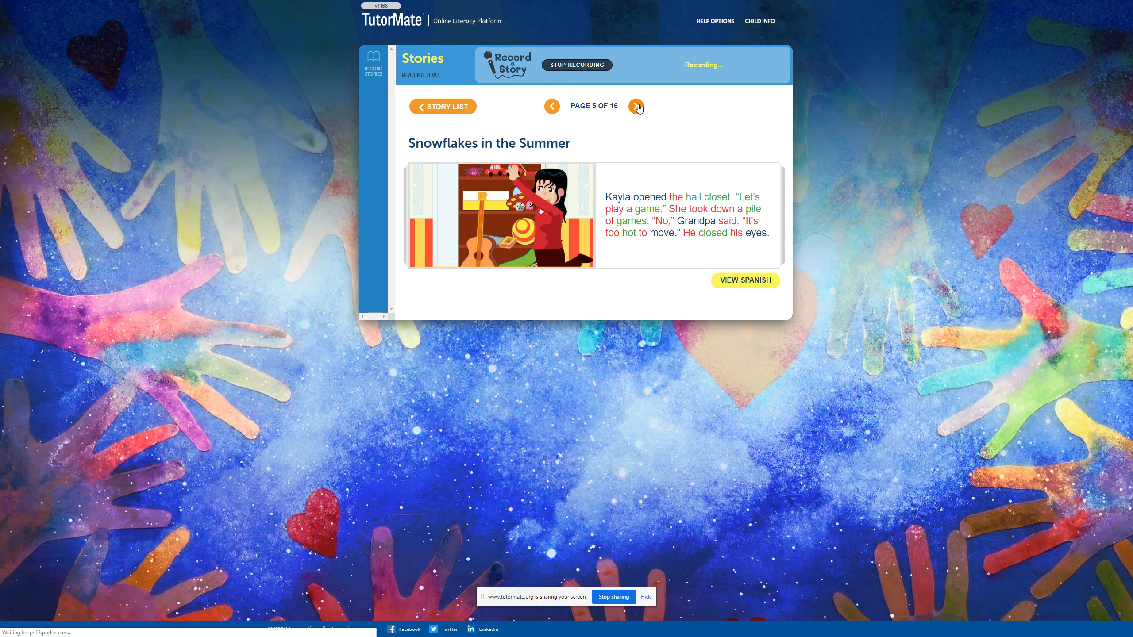
left_click(635, 106)
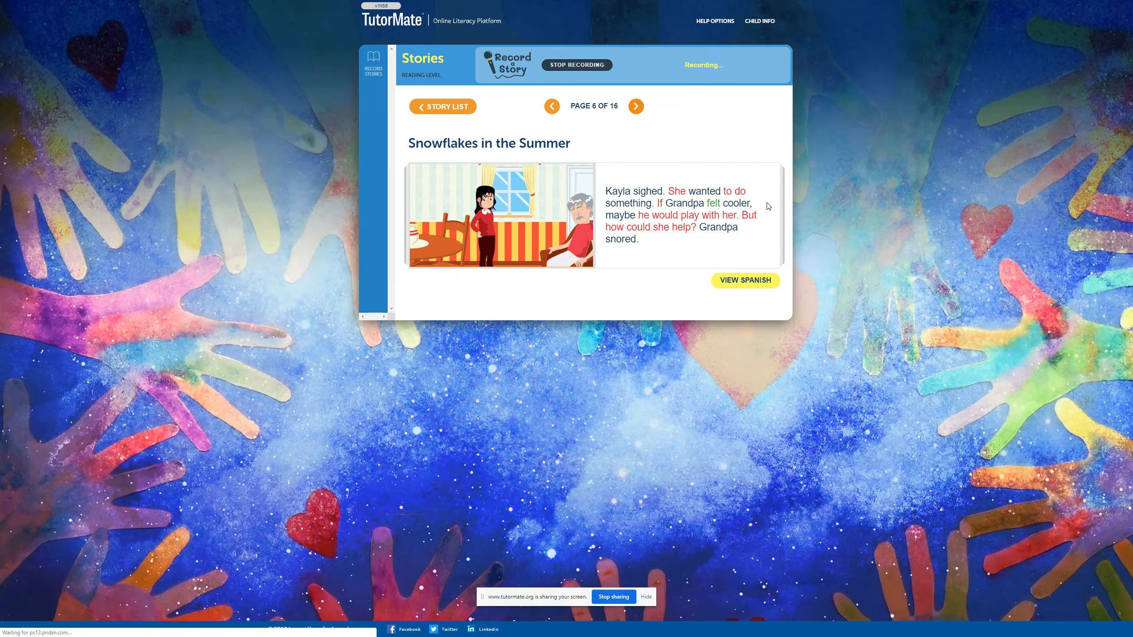
mouse_move(768, 222)
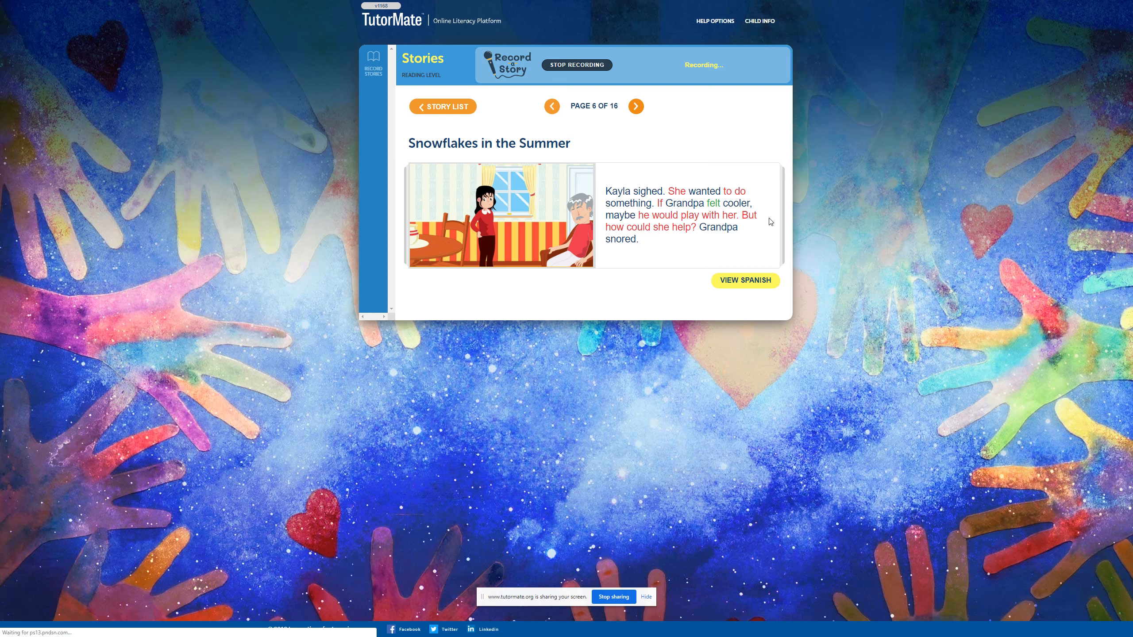
mouse_move(769, 217)
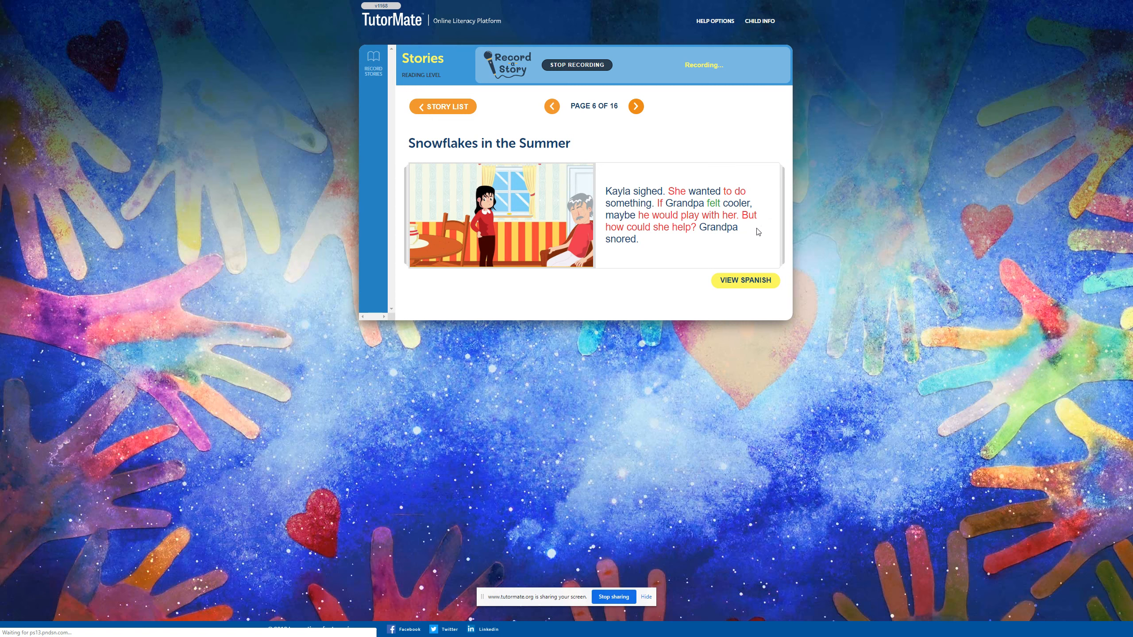
mouse_move(625, 249)
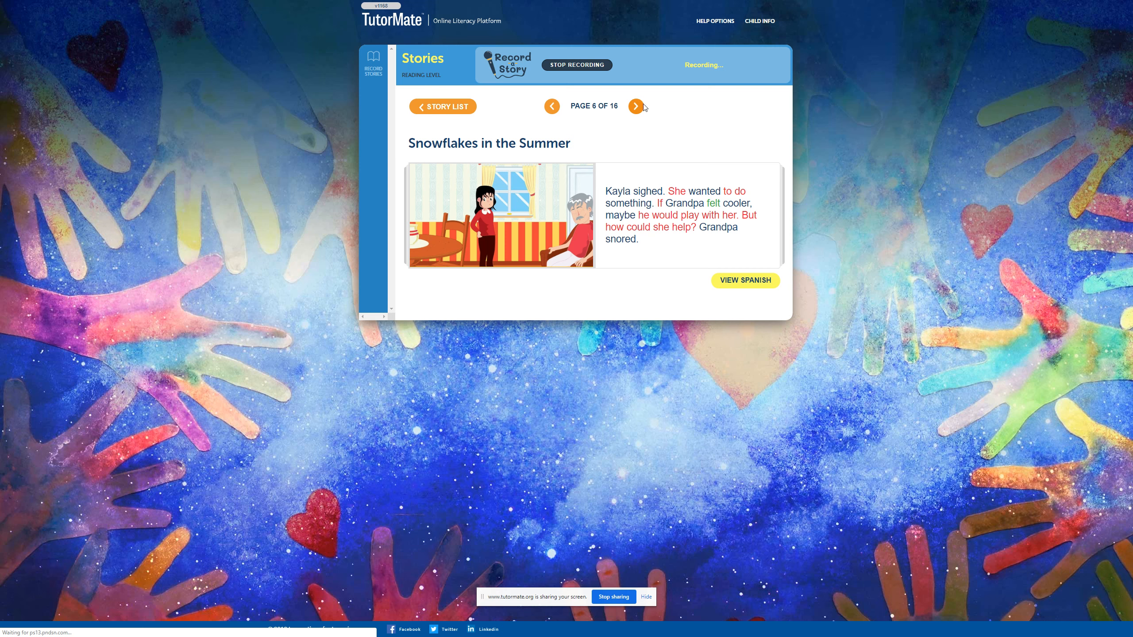
- Read pages 6 and 7 aloud, advancing to page 8 of 16
left_click(635, 107)
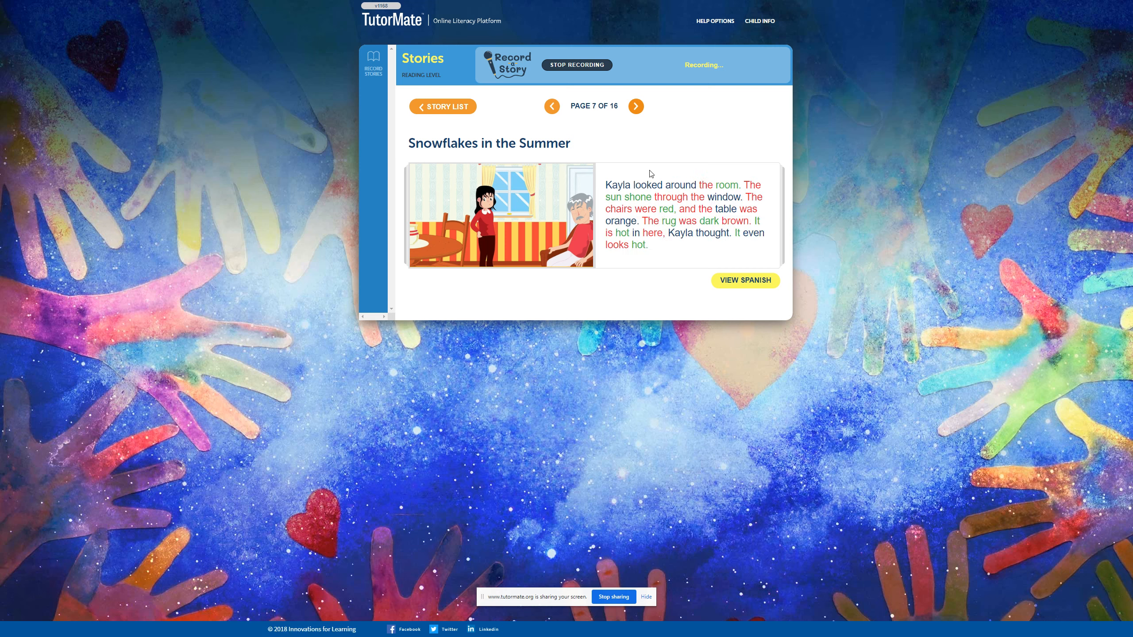
mouse_move(764, 174)
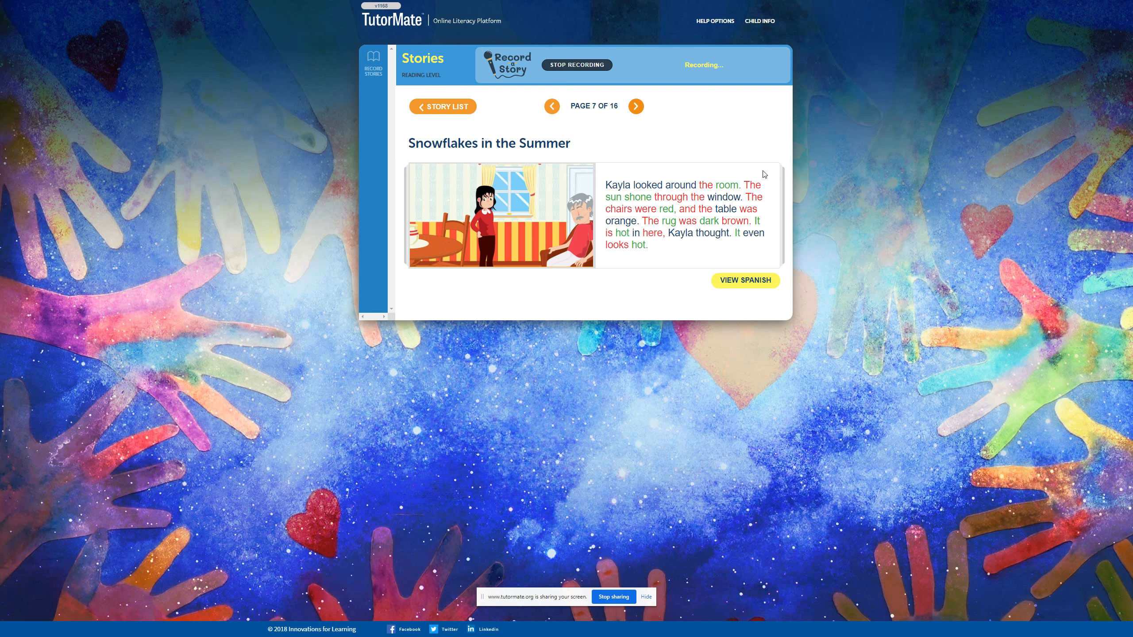
mouse_move(769, 204)
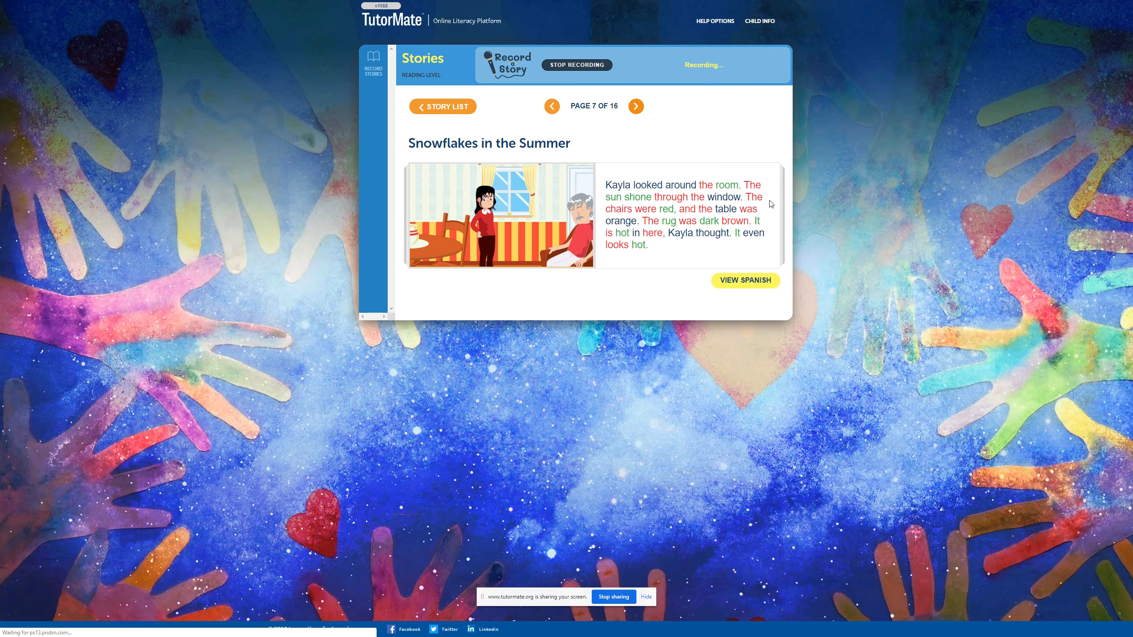
mouse_move(768, 213)
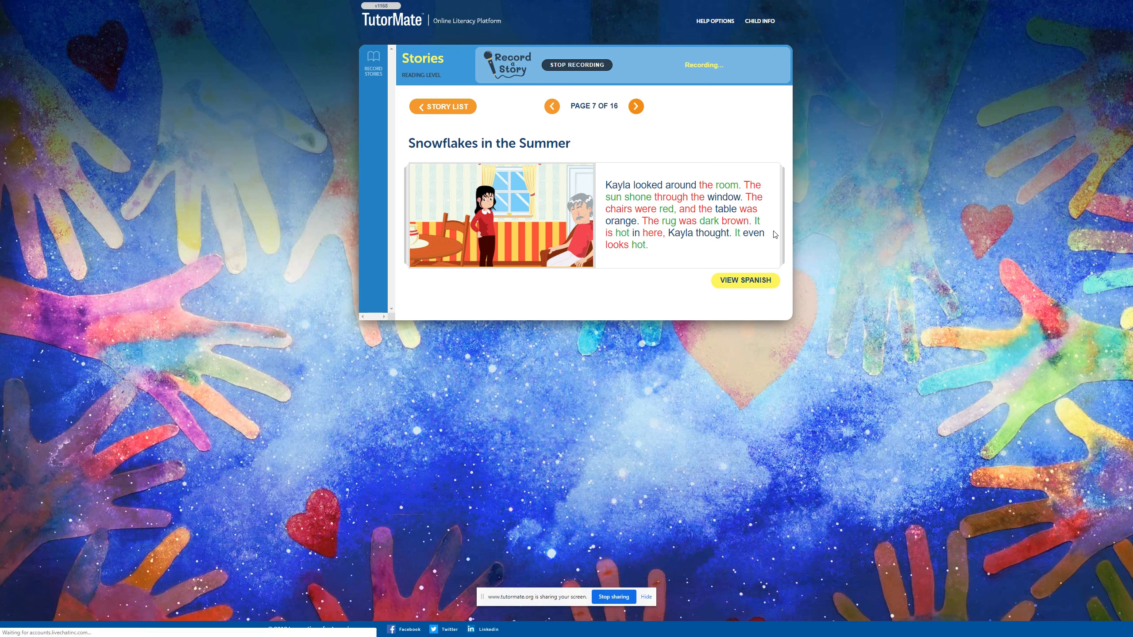
mouse_move(769, 246)
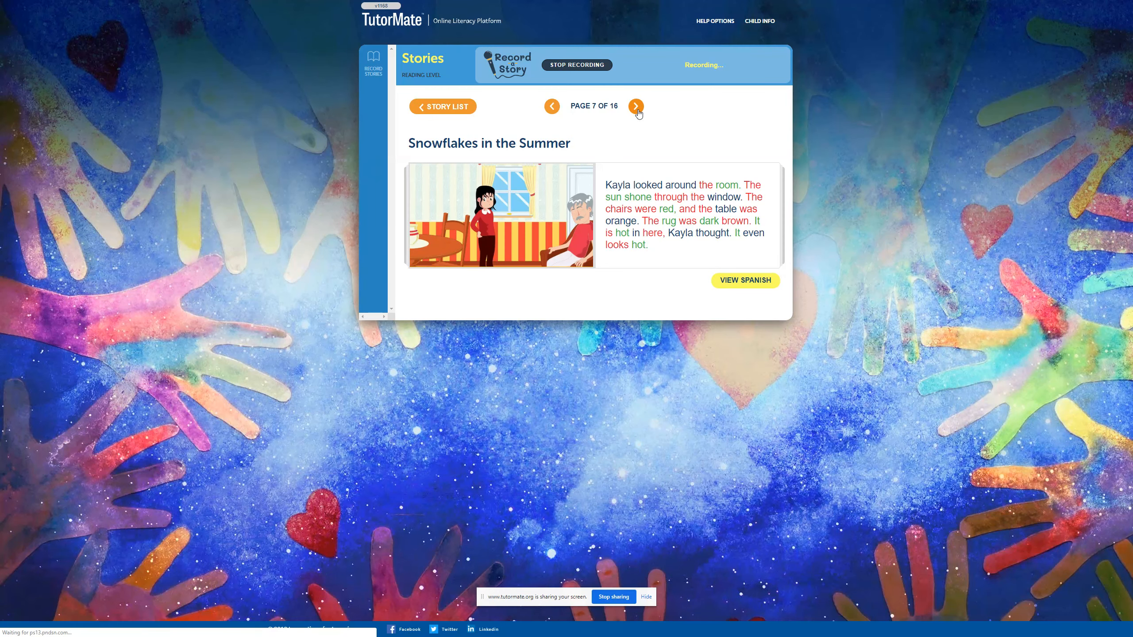
left_click(635, 105)
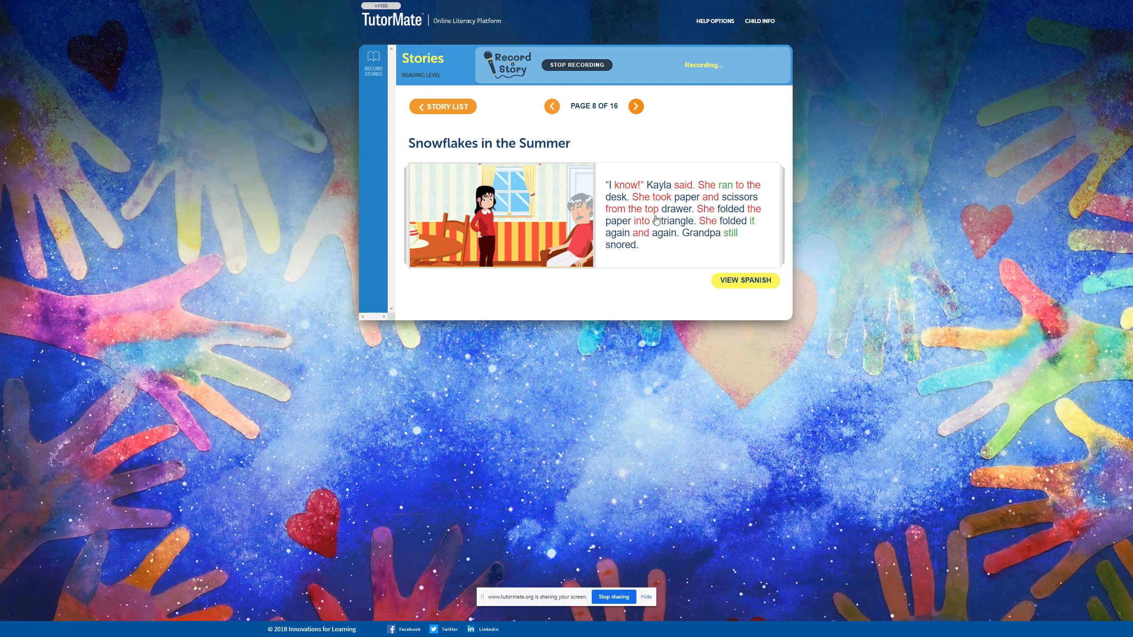
mouse_move(711, 217)
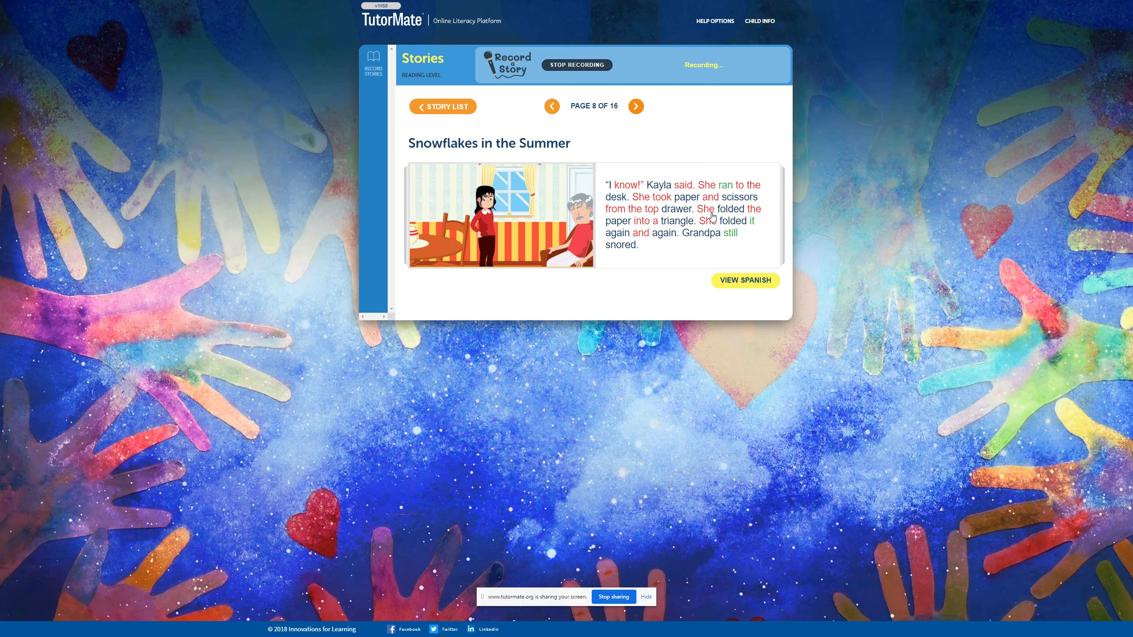
mouse_move(763, 226)
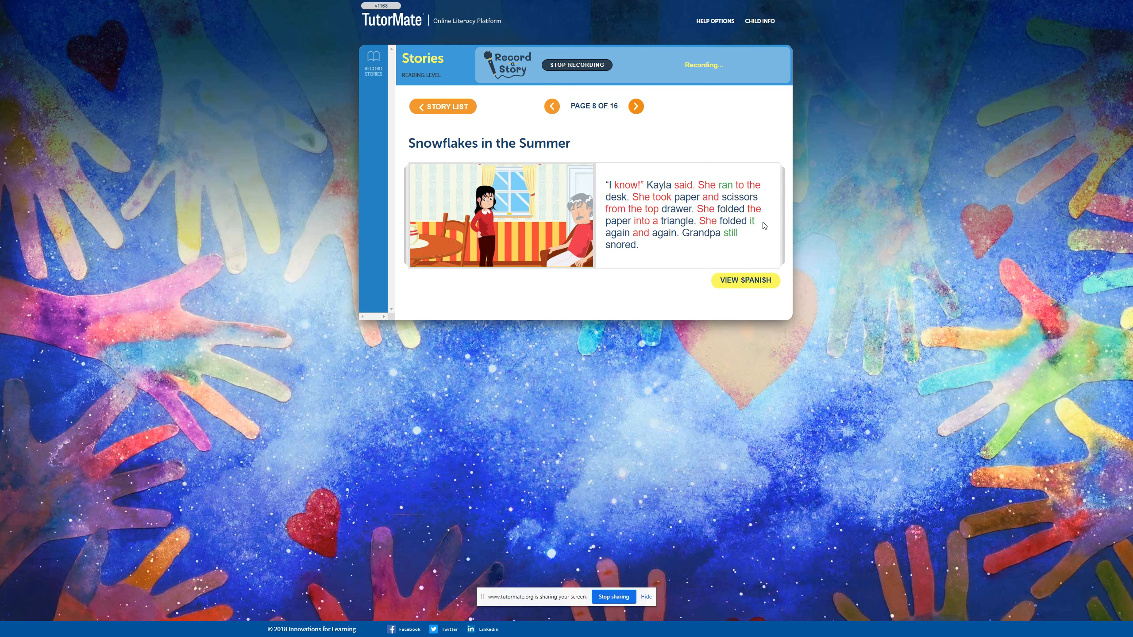
mouse_move(684, 225)
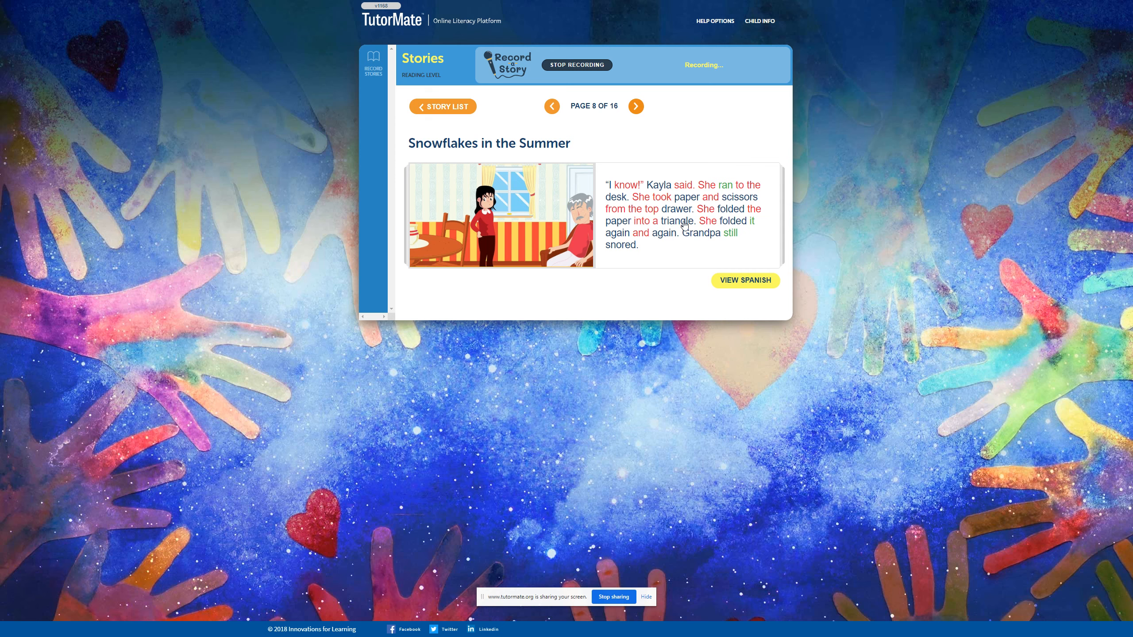
mouse_move(746, 240)
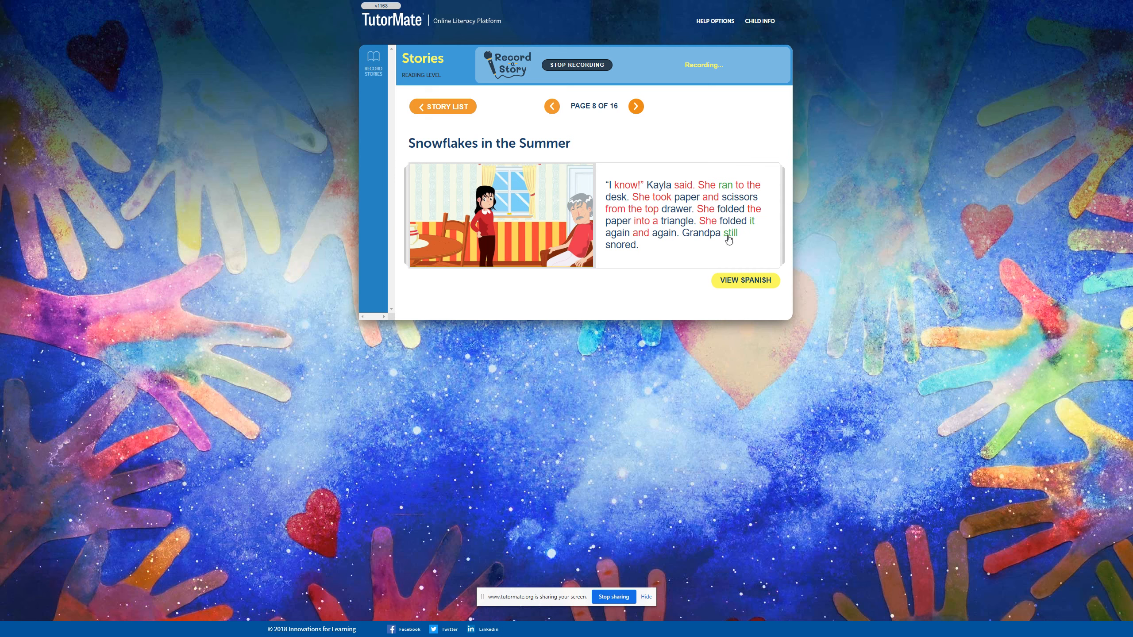
mouse_move(625, 255)
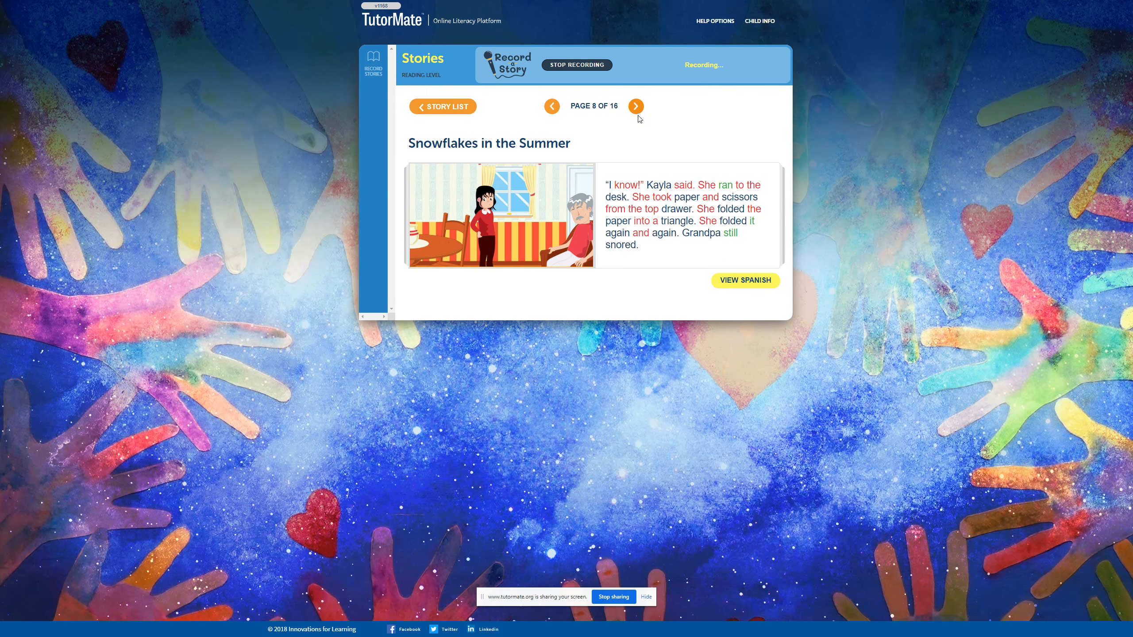
- Read pages 8 through 12 aloud, advancing to page 13 of 16
left_click(635, 106)
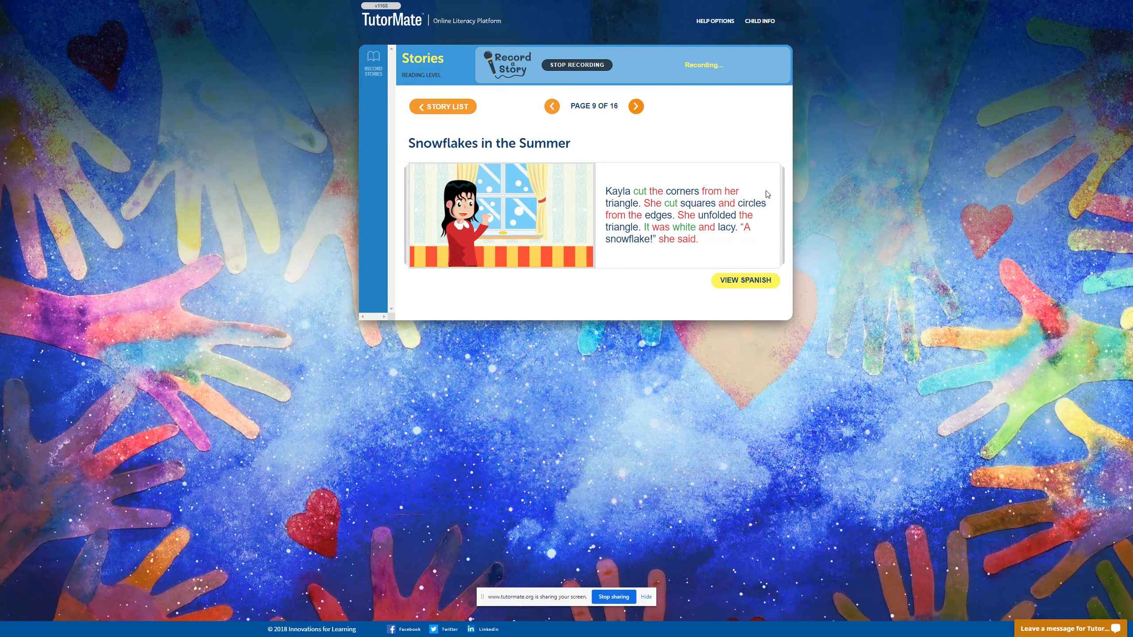
mouse_move(770, 201)
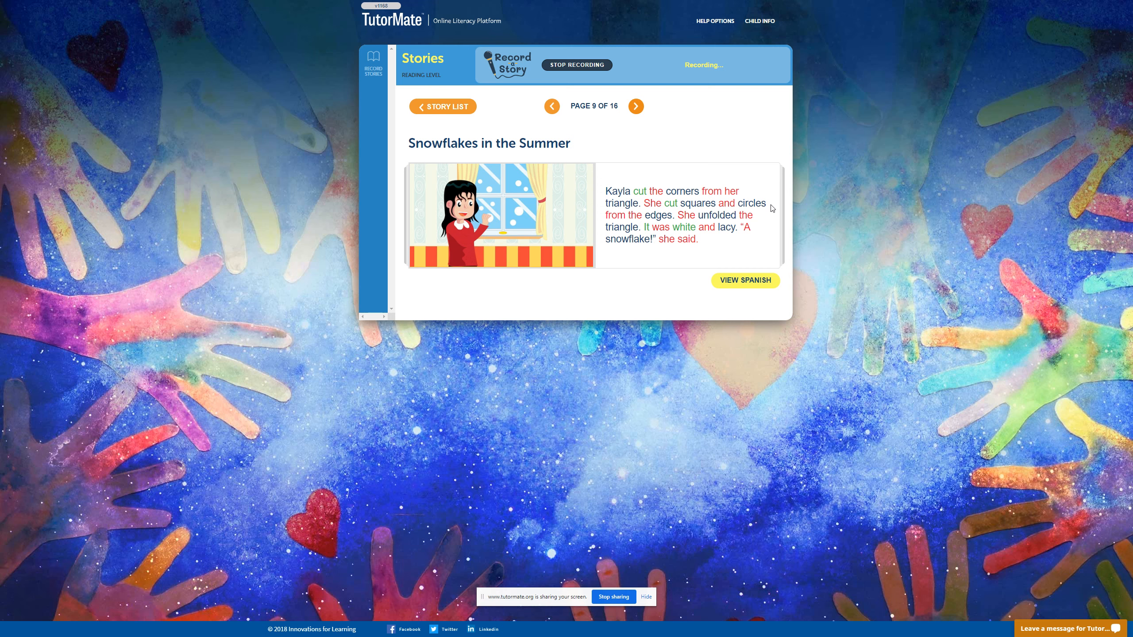
mouse_move(762, 221)
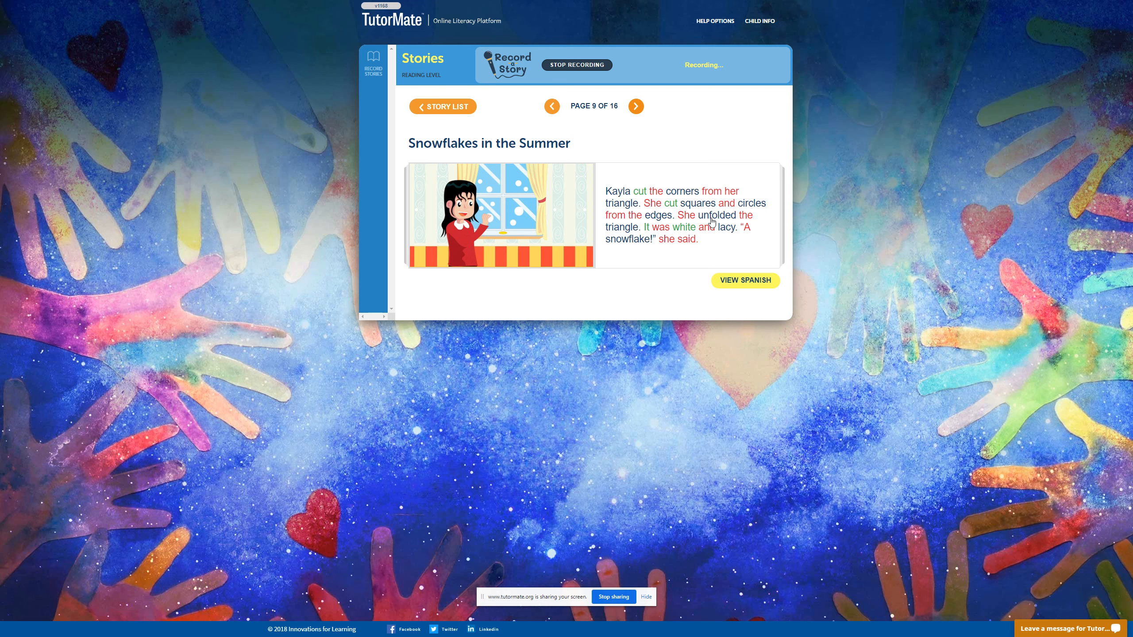
mouse_move(614, 243)
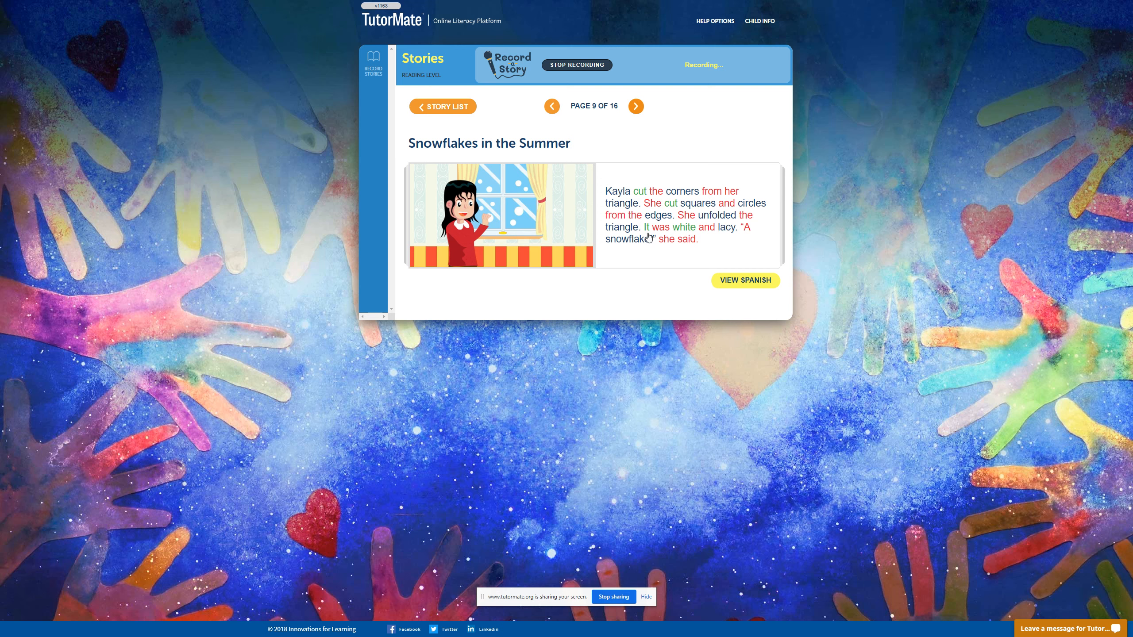
mouse_move(712, 235)
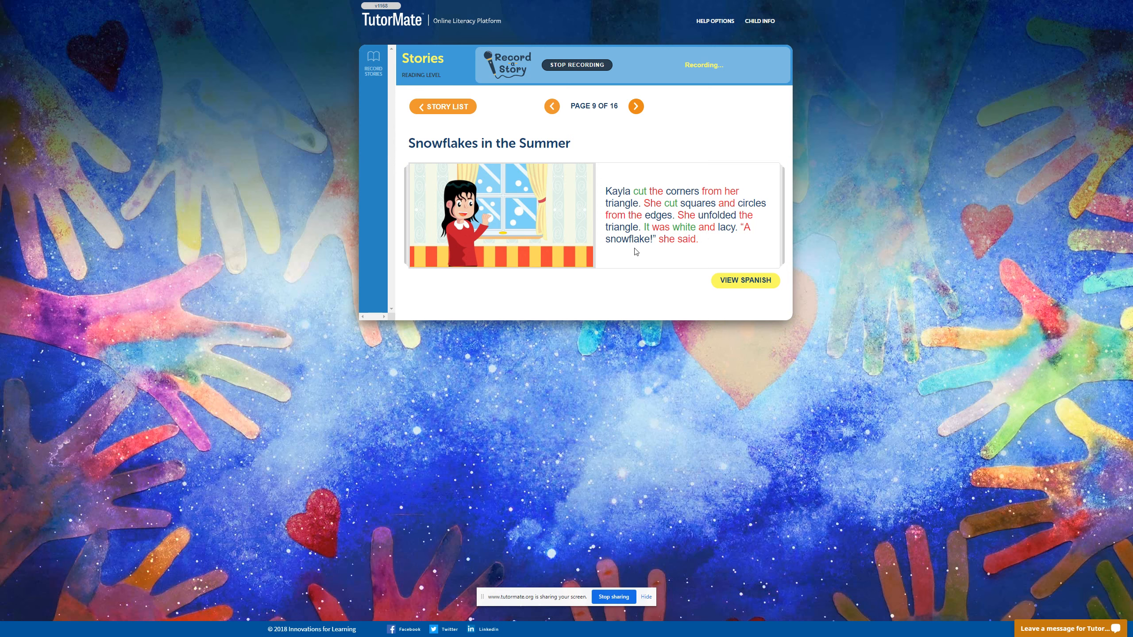
mouse_move(768, 253)
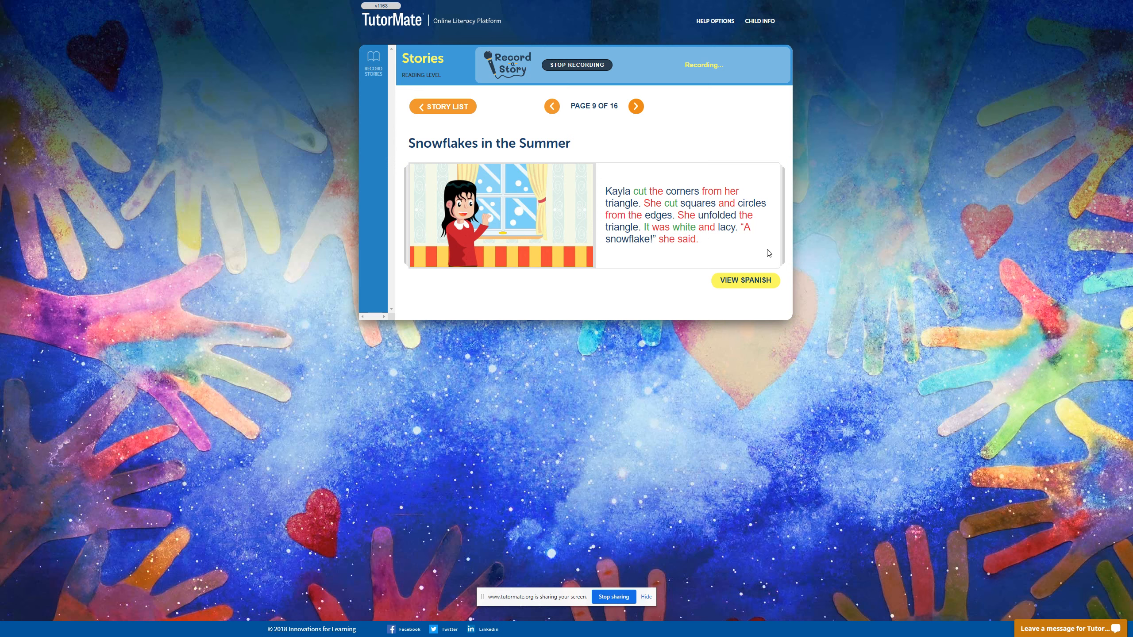
left_click(635, 106)
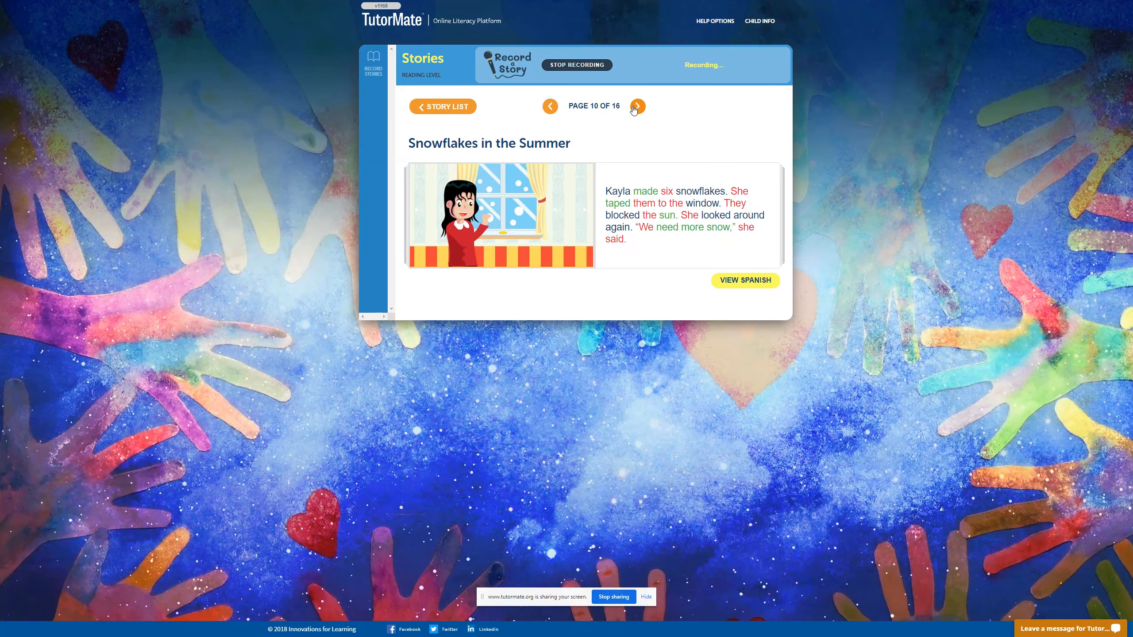
mouse_move(639, 180)
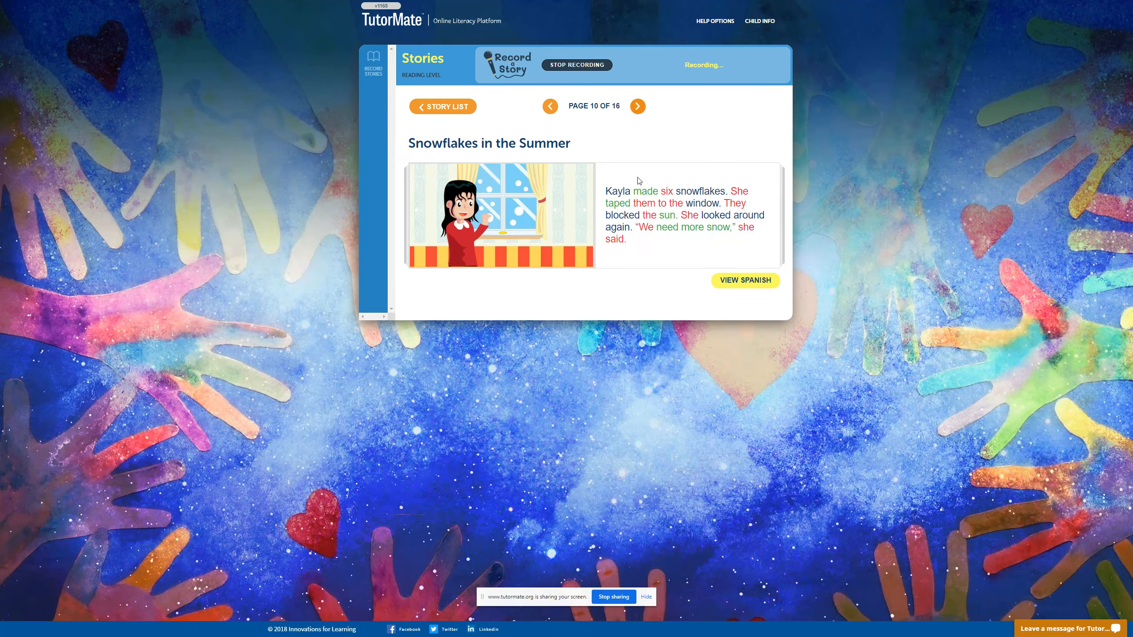
mouse_move(713, 188)
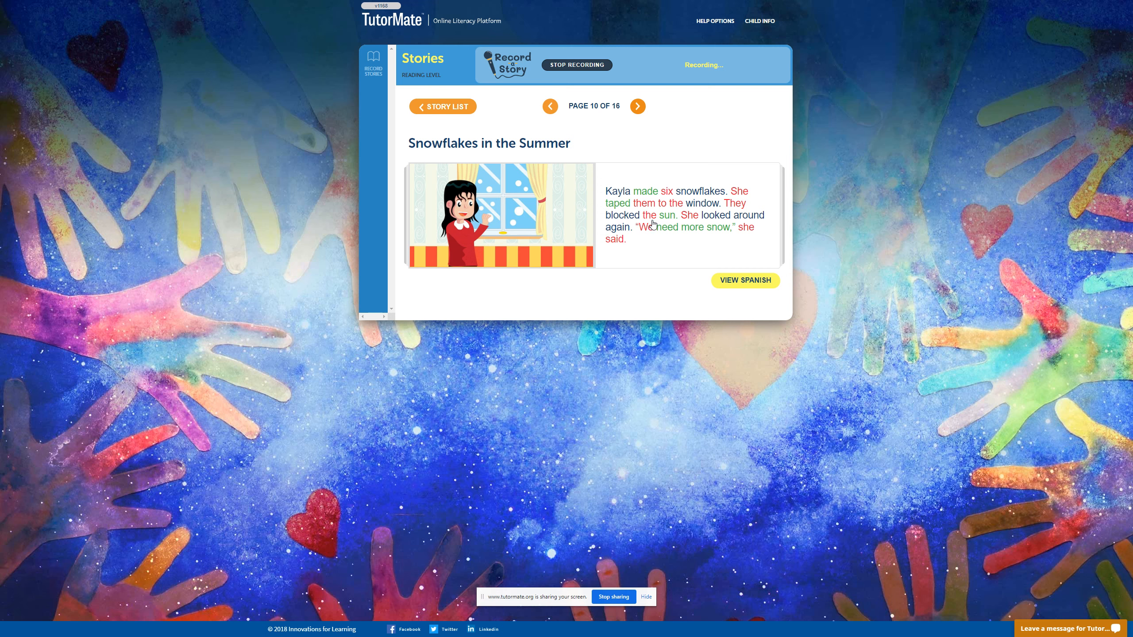
mouse_move(694, 225)
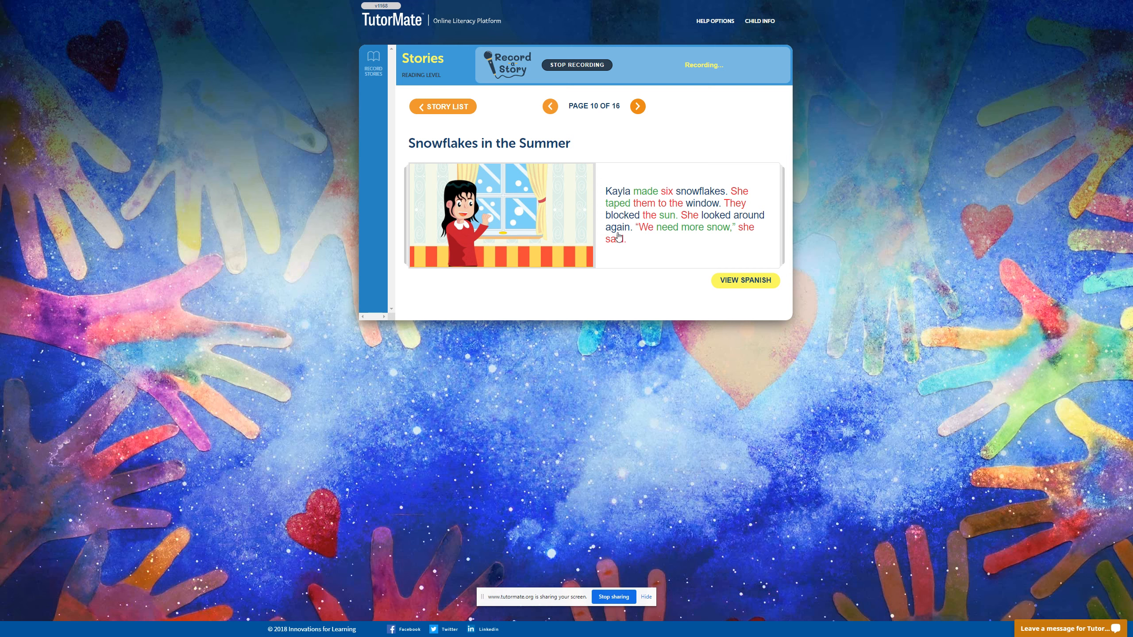
mouse_move(685, 242)
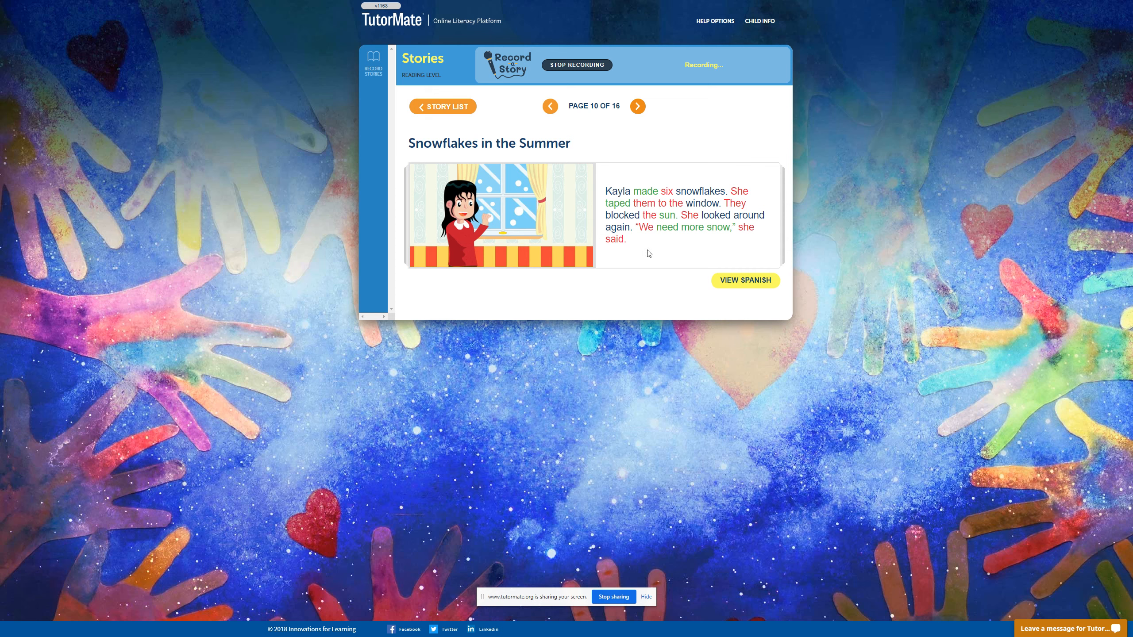
left_click(637, 106)
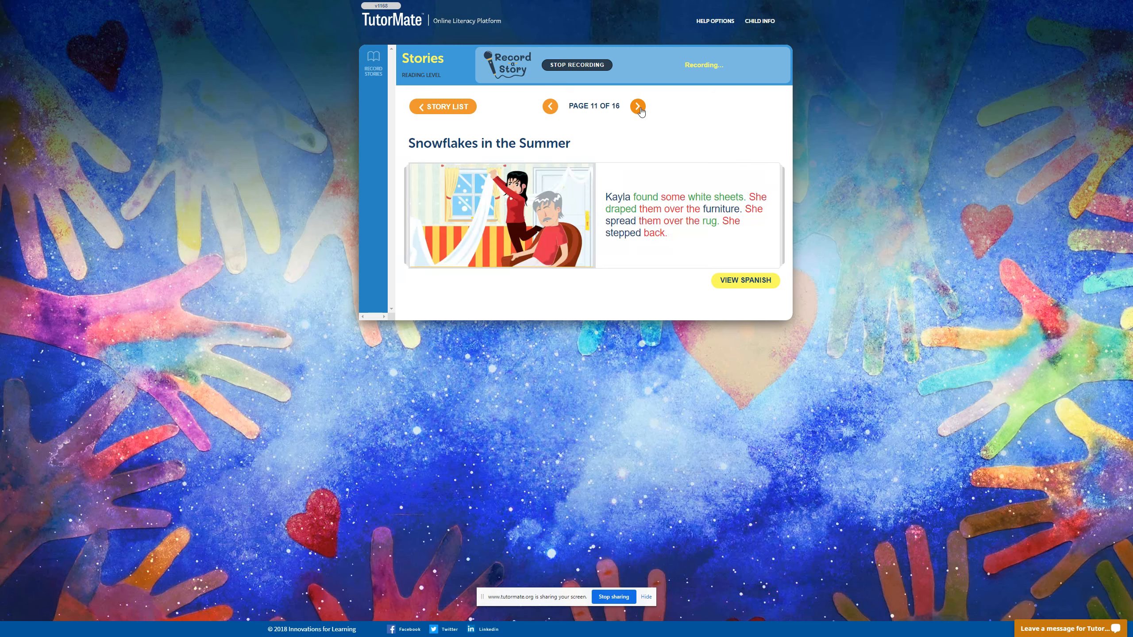
mouse_move(647, 192)
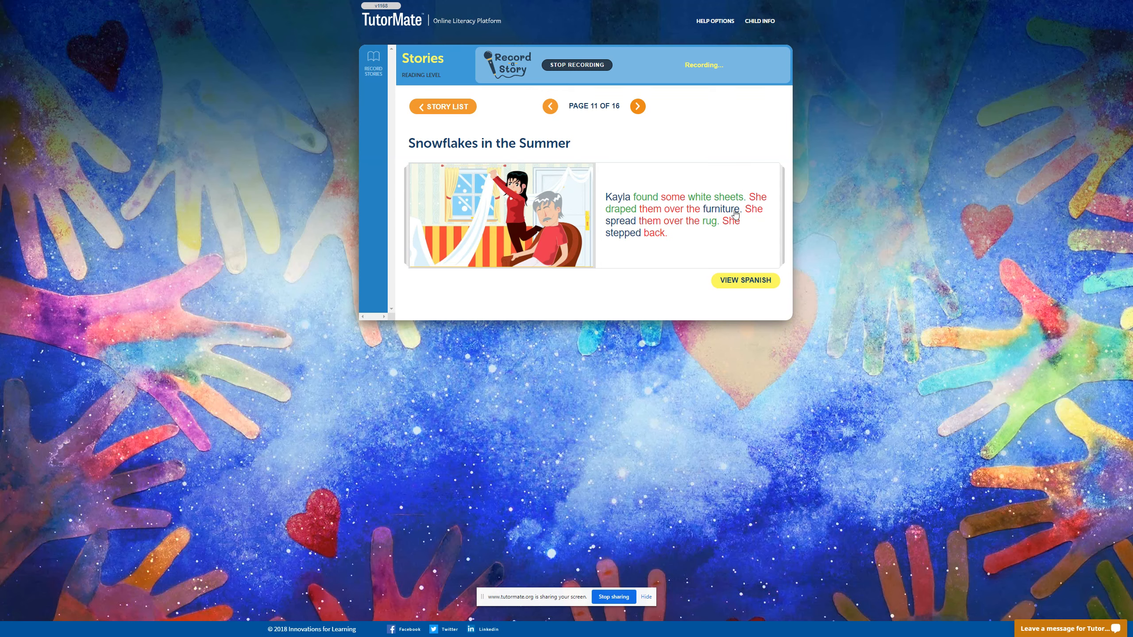
mouse_move(639, 227)
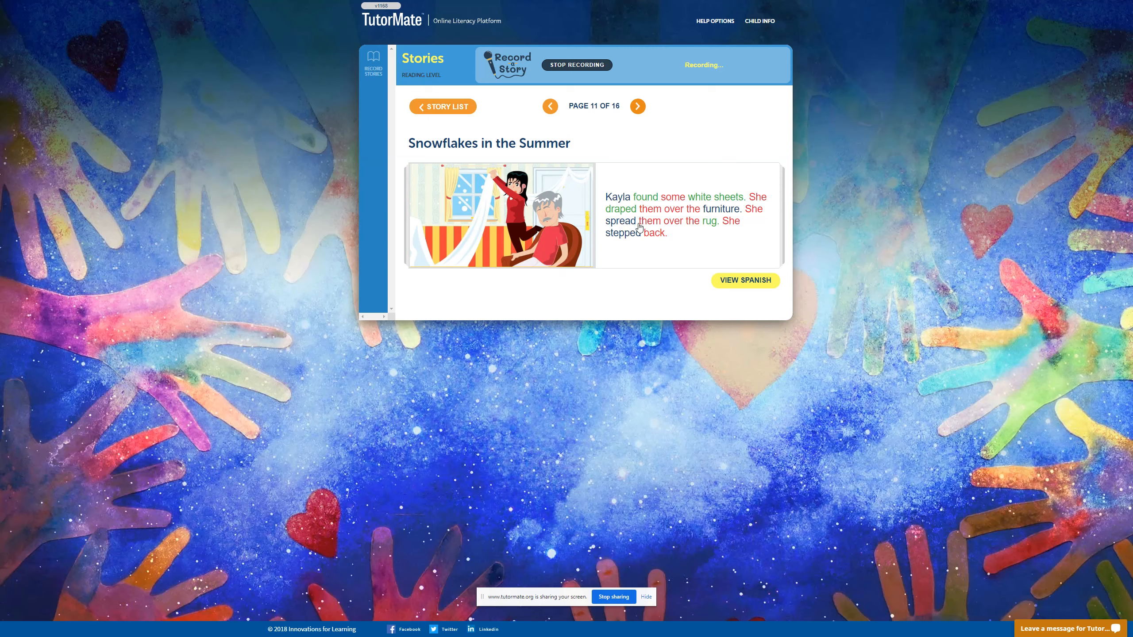
mouse_move(712, 229)
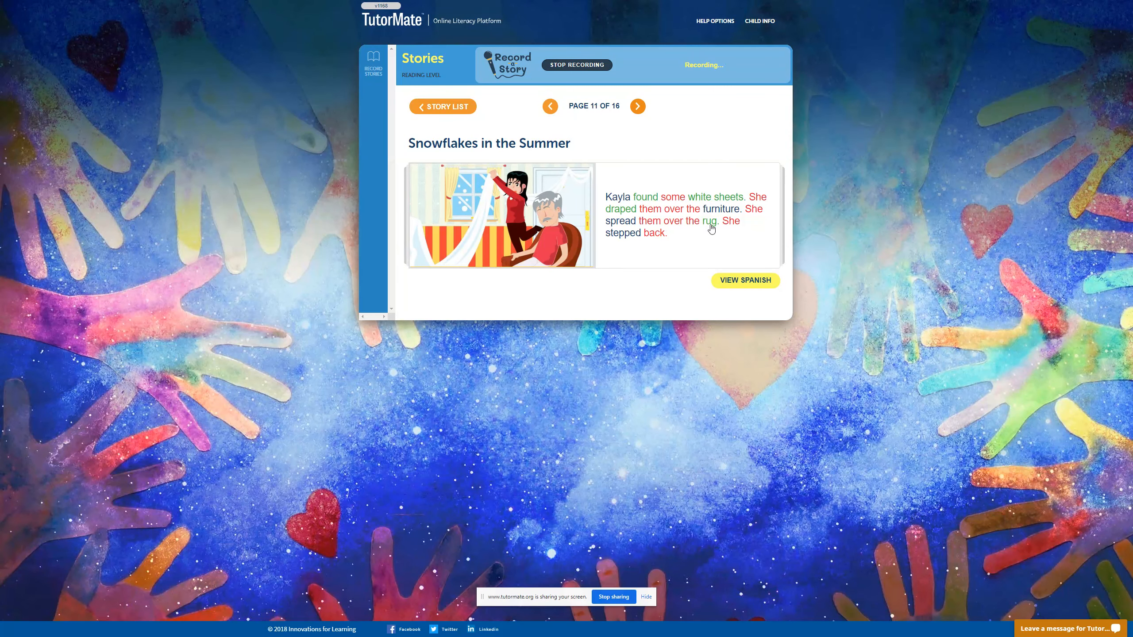
mouse_move(655, 239)
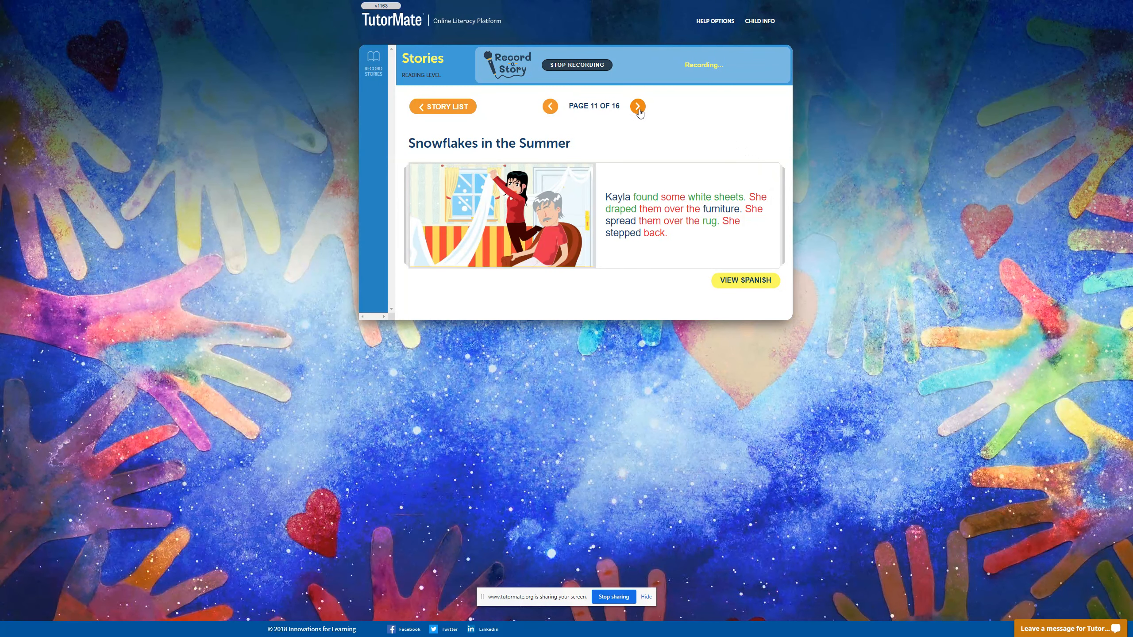
left_click(637, 106)
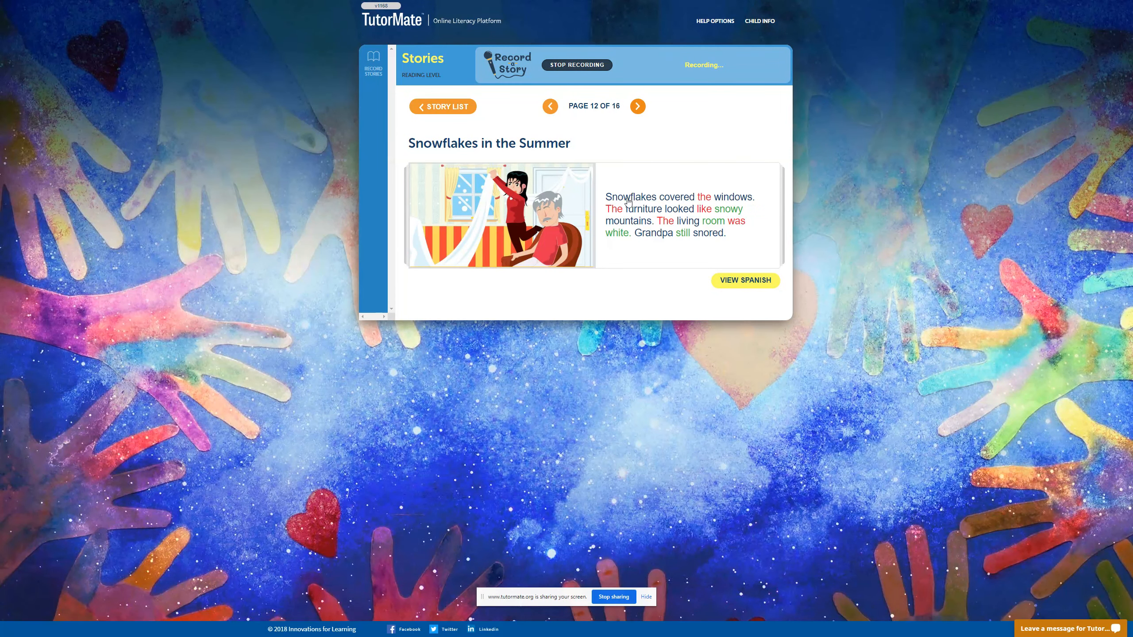
mouse_move(749, 203)
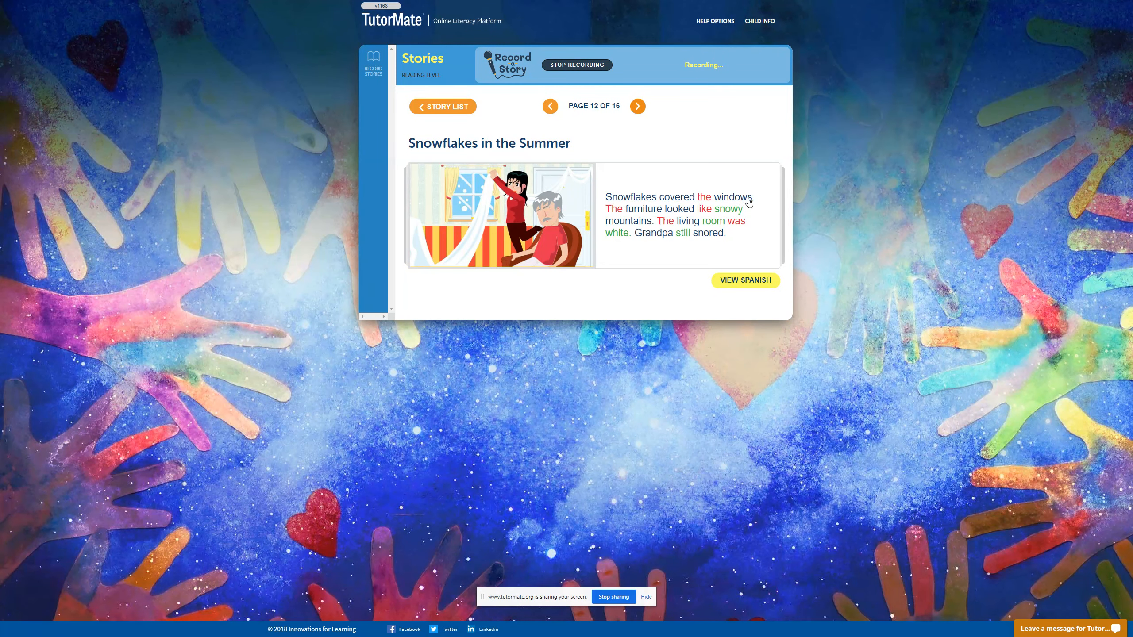
mouse_move(682, 217)
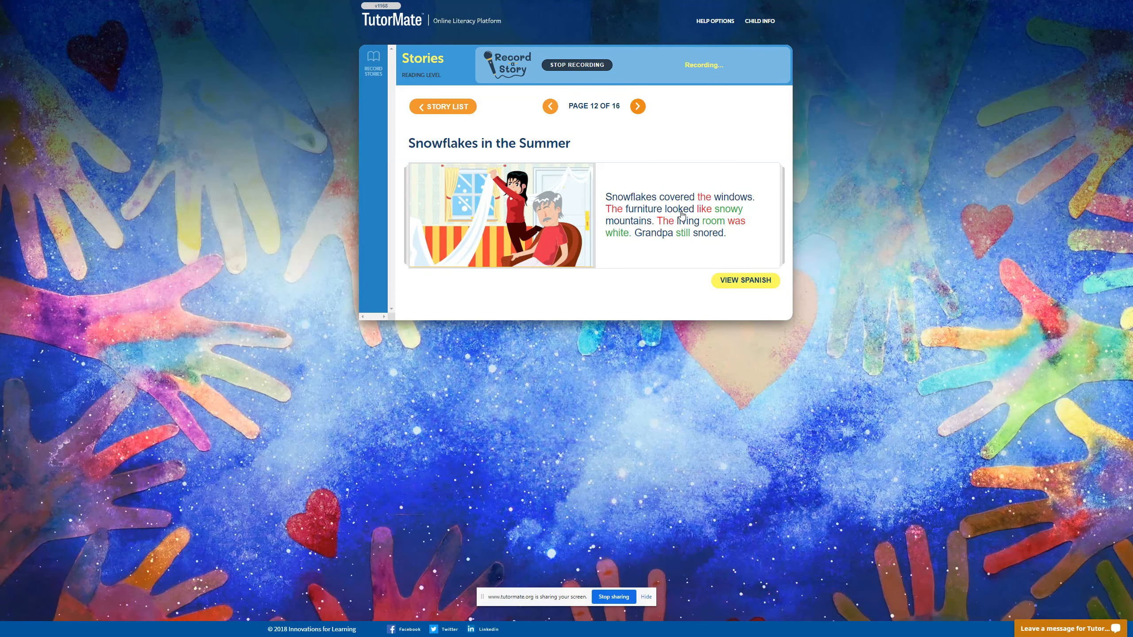
mouse_move(621, 227)
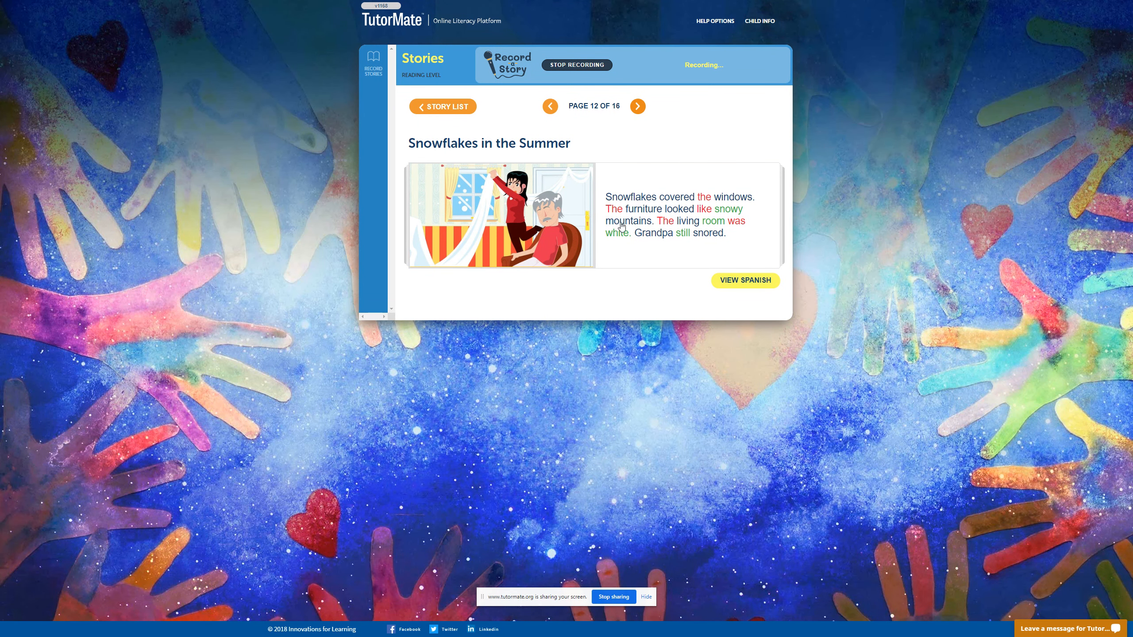
mouse_move(689, 227)
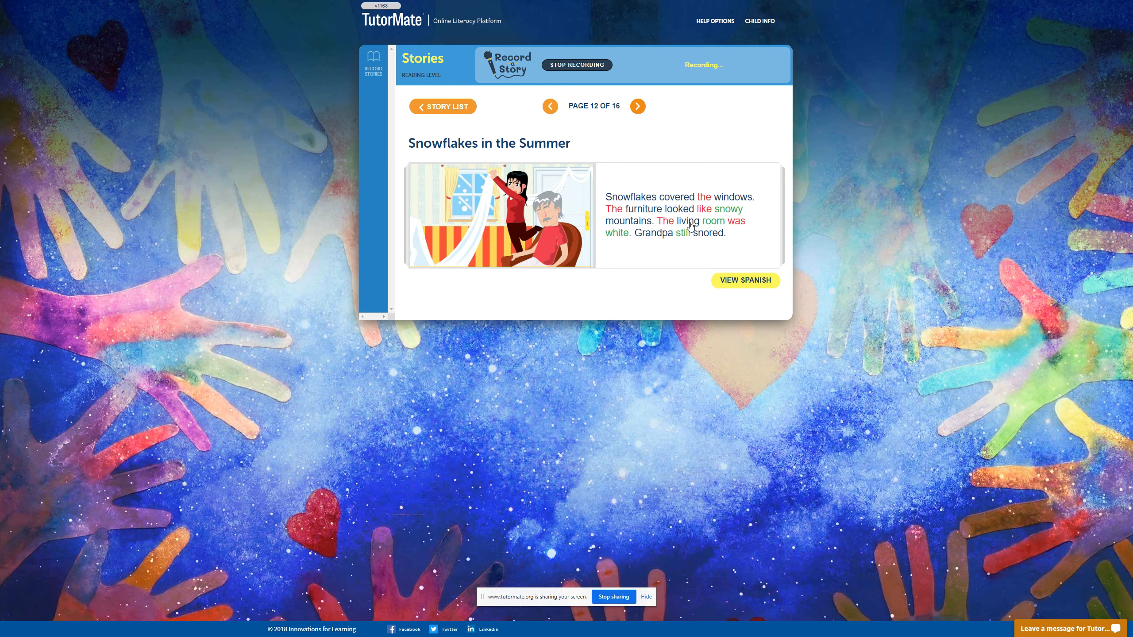
mouse_move(660, 243)
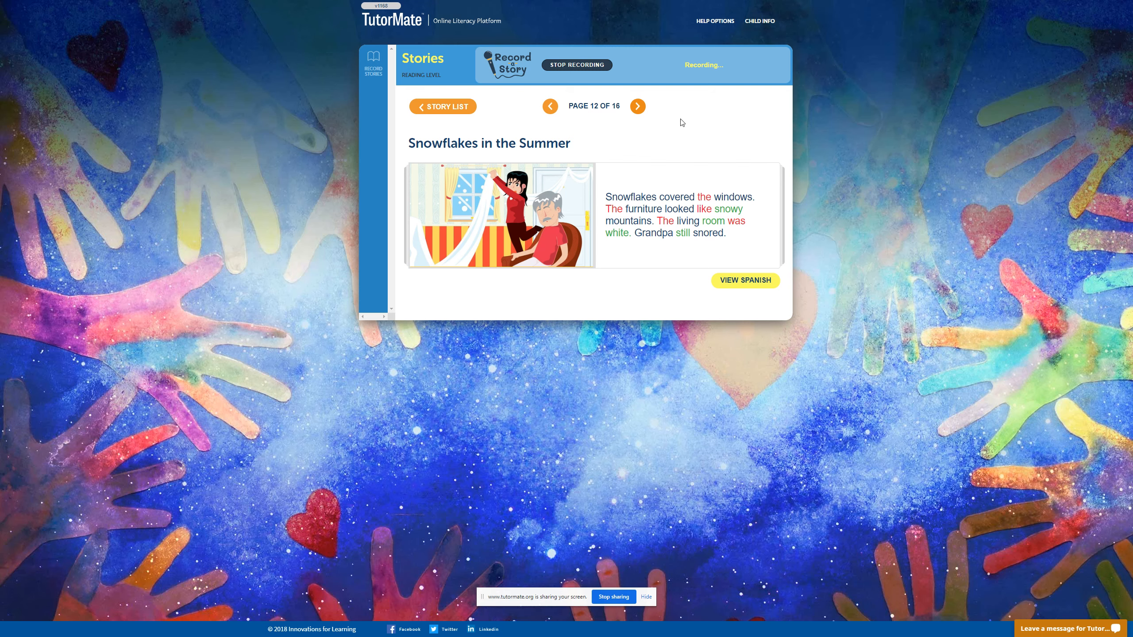
left_click(638, 106)
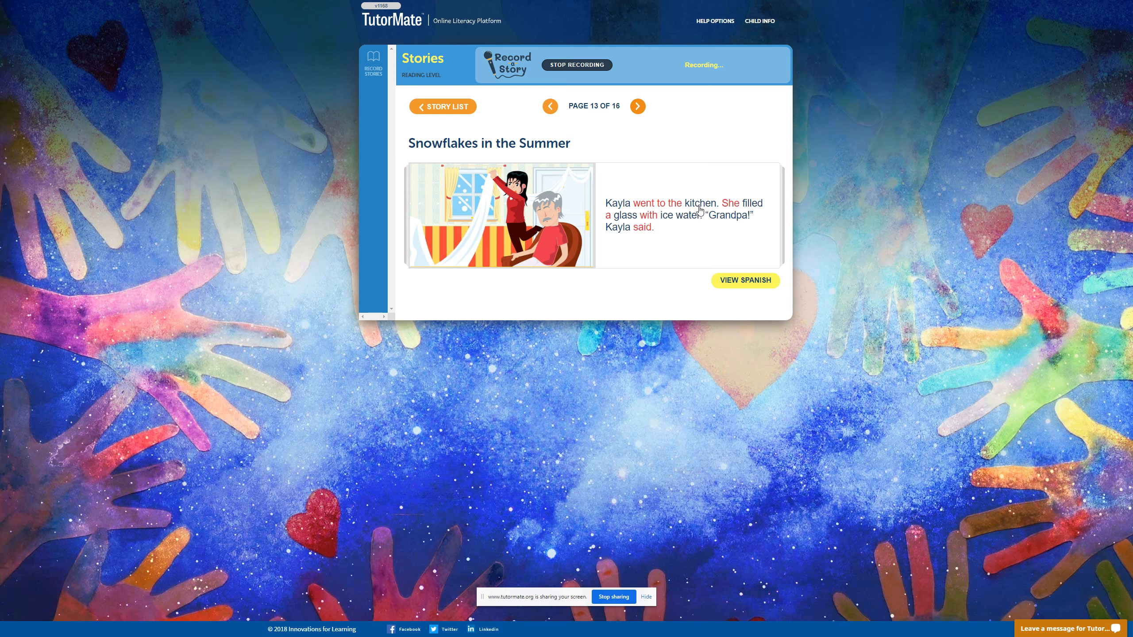
mouse_move(640, 215)
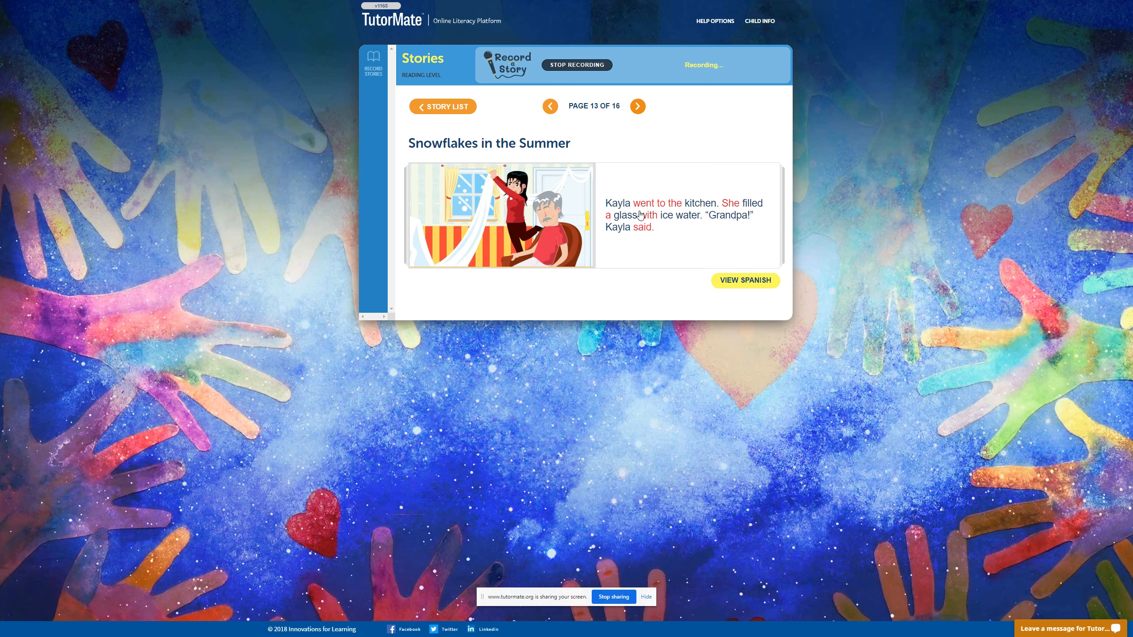
mouse_move(709, 229)
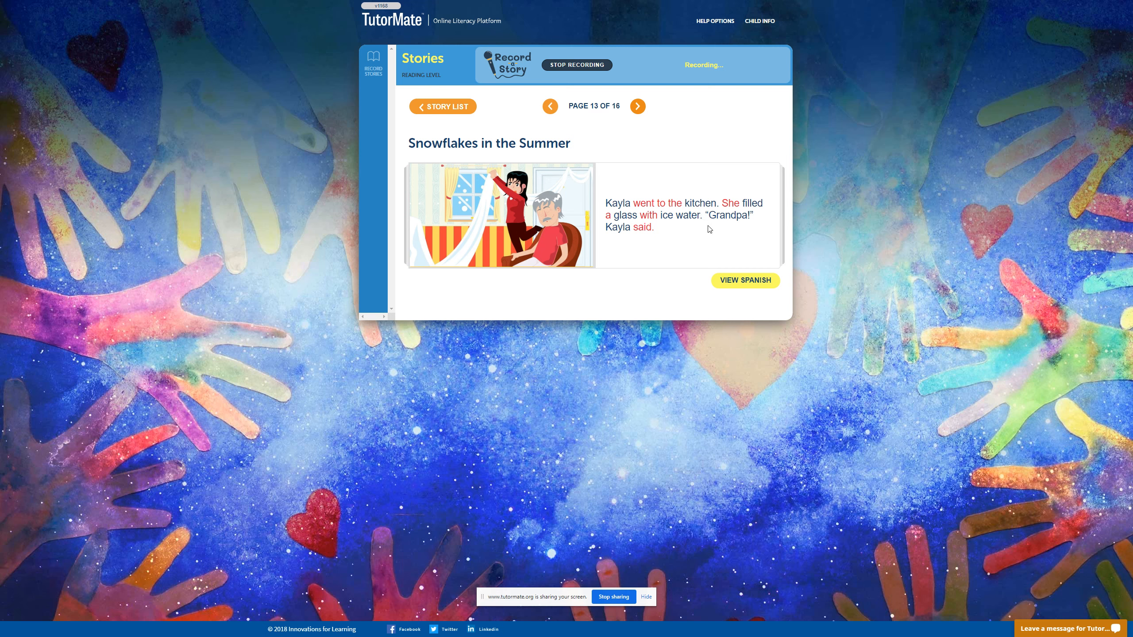
mouse_move(644, 238)
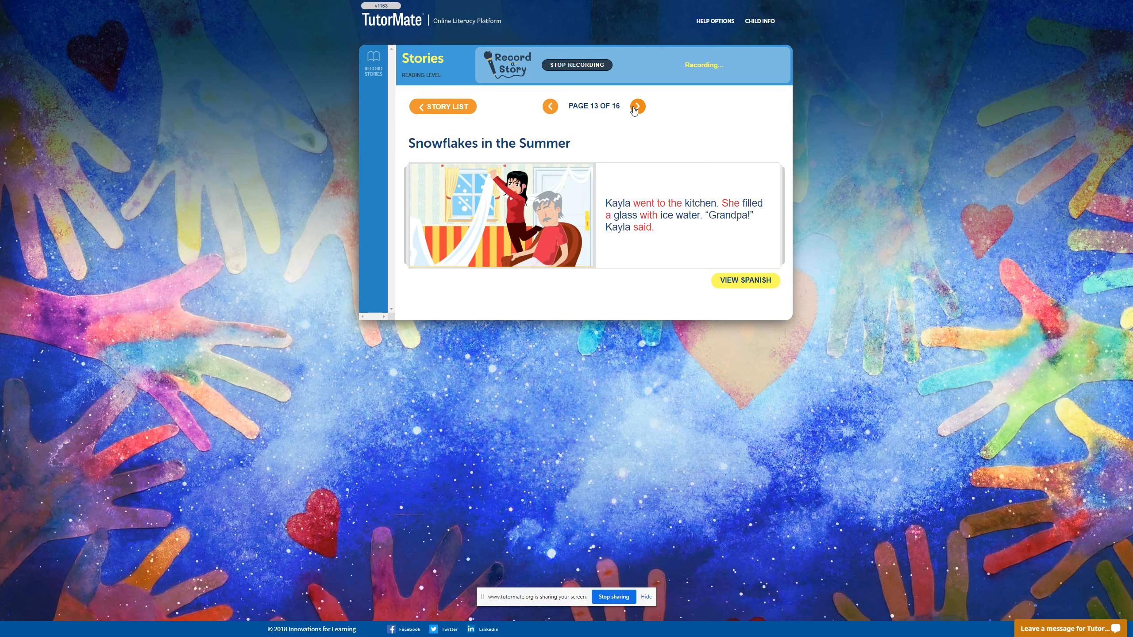
- Read pages 13 through 15 aloud, reaching the comprehension questions on page 16
left_click(636, 105)
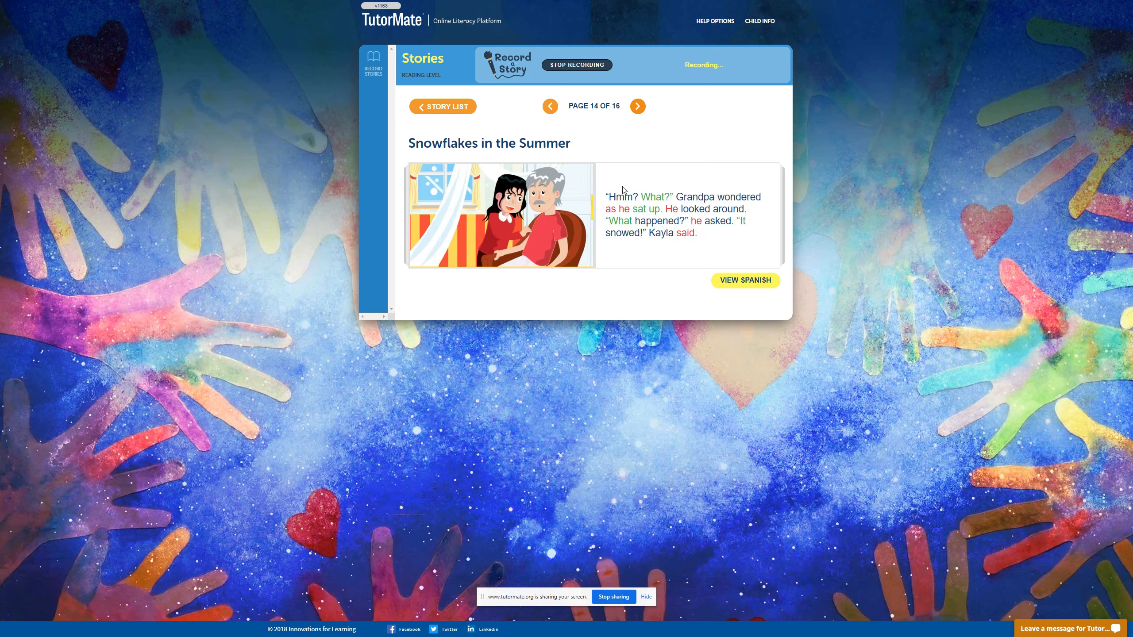
mouse_move(748, 206)
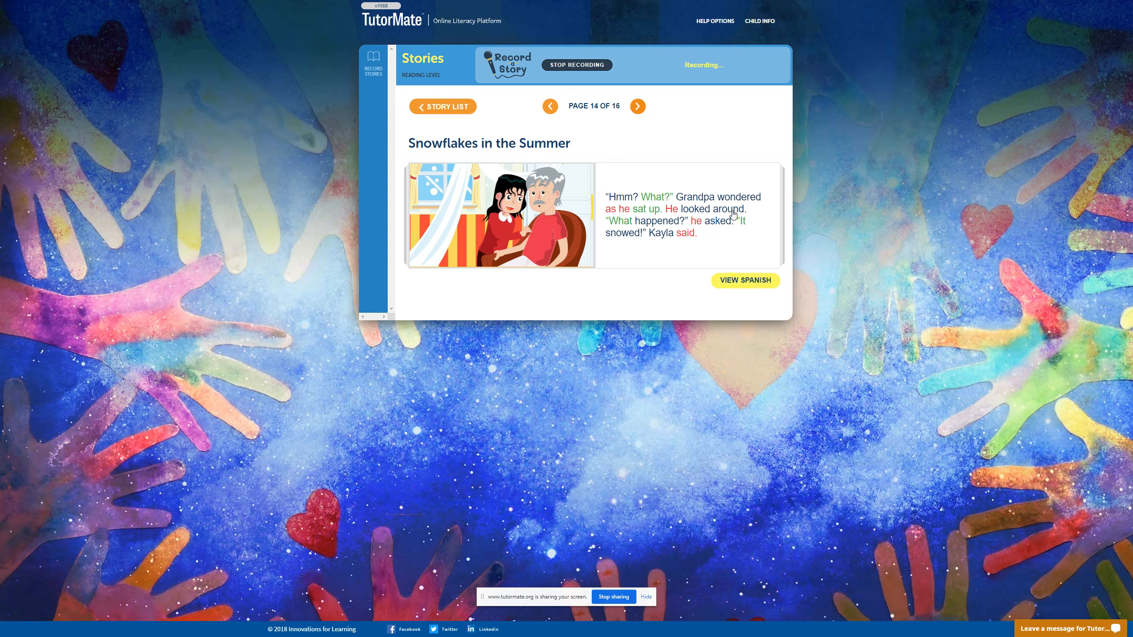
mouse_move(701, 233)
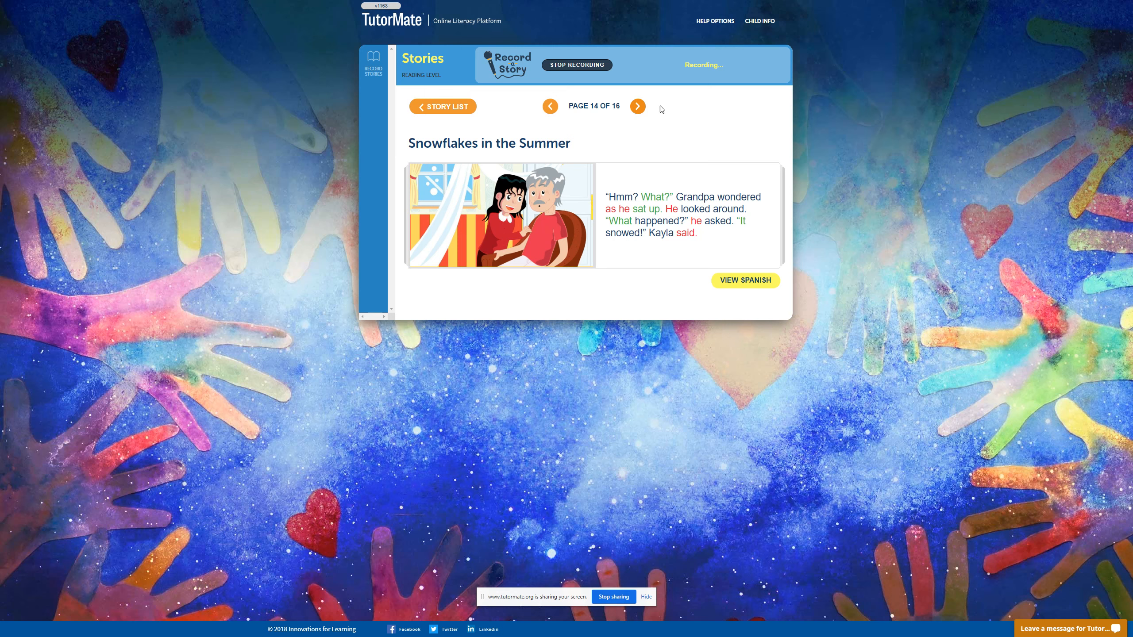
left_click(637, 105)
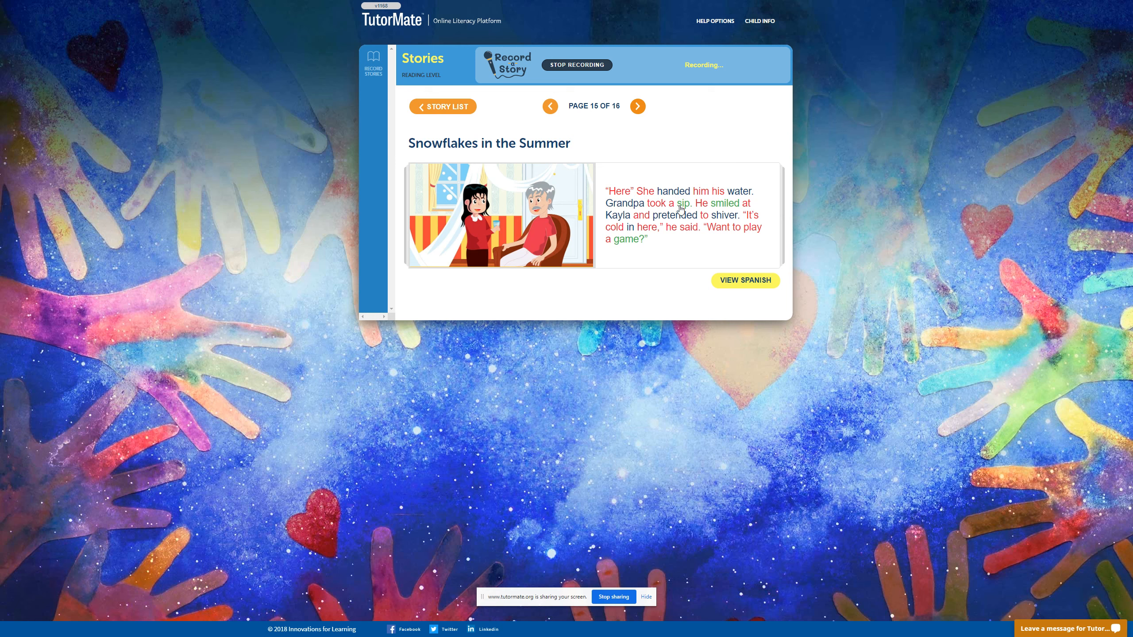
mouse_move(625, 225)
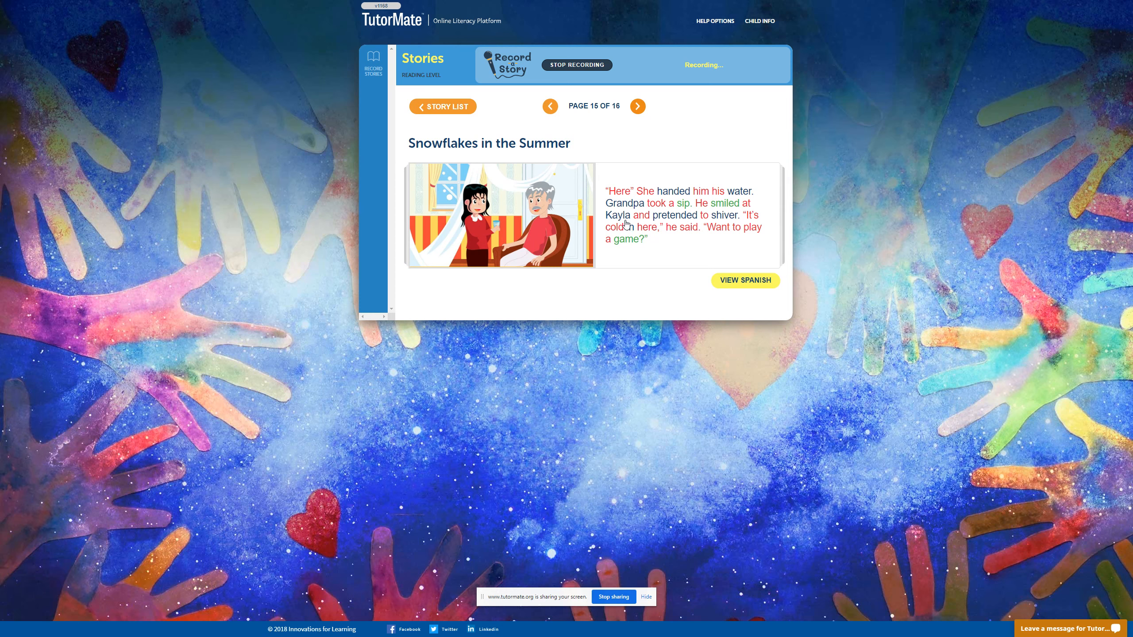
mouse_move(708, 220)
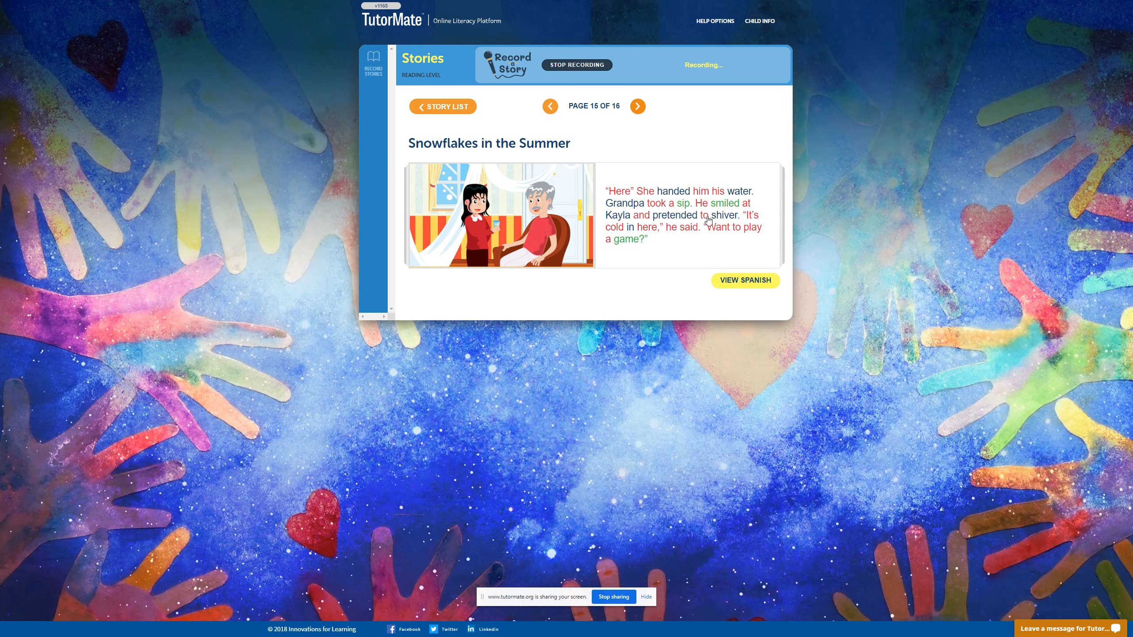
mouse_move(631, 238)
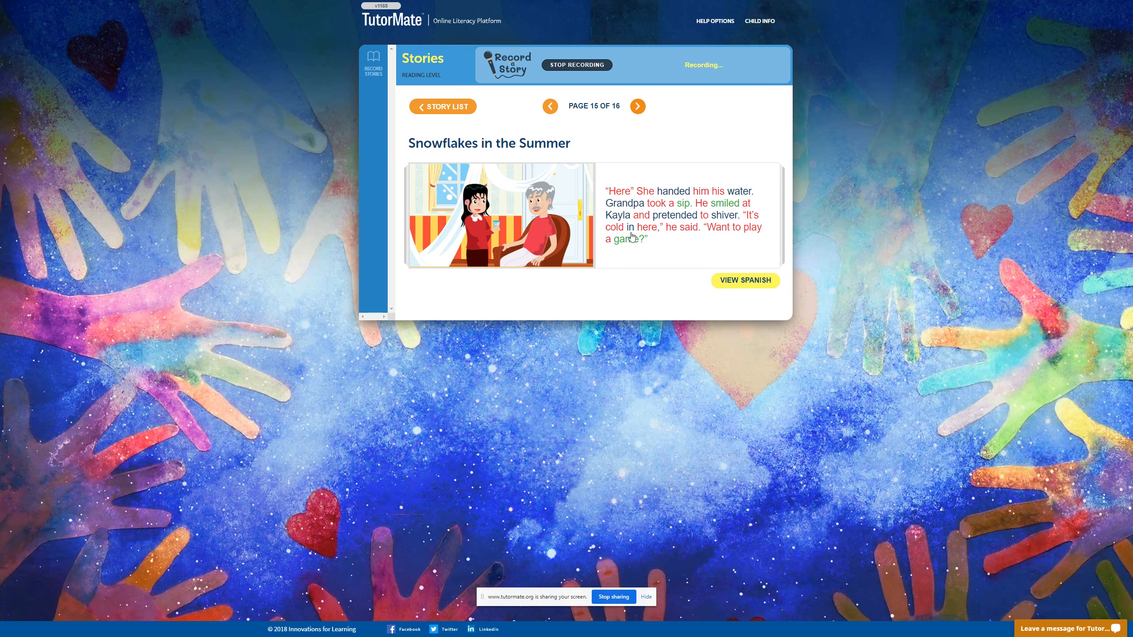
mouse_move(703, 238)
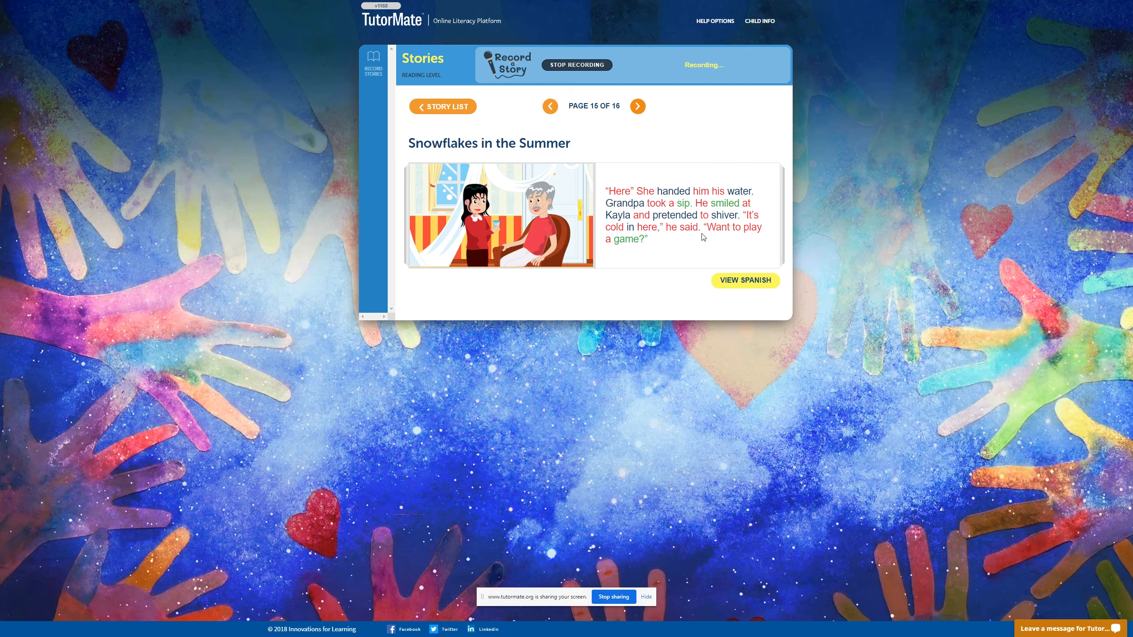
mouse_move(755, 251)
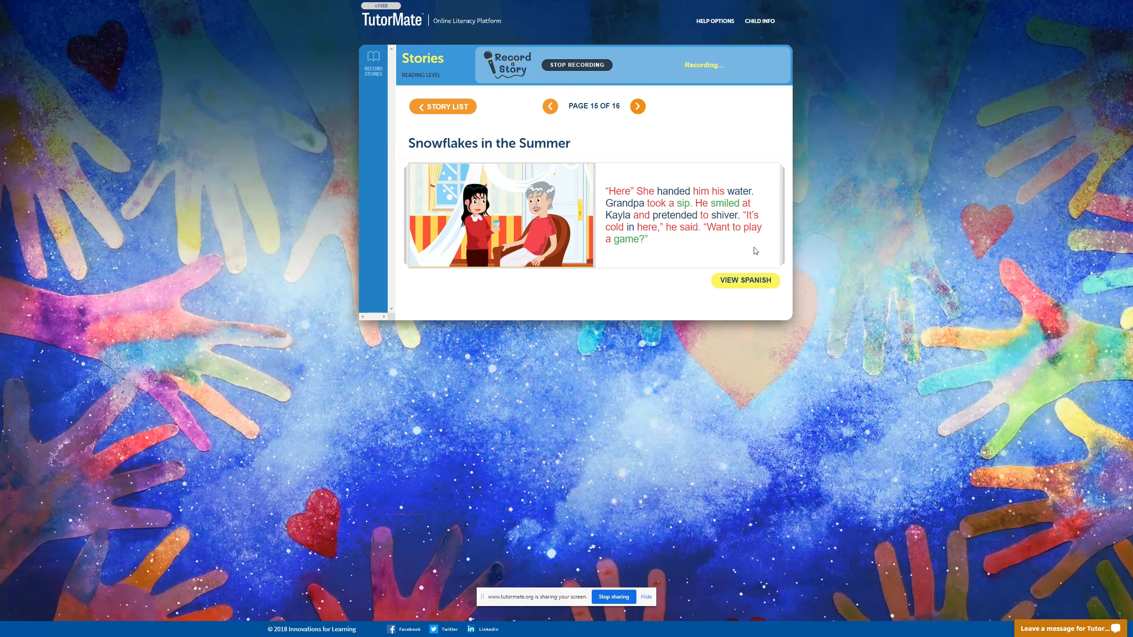
mouse_move(638, 105)
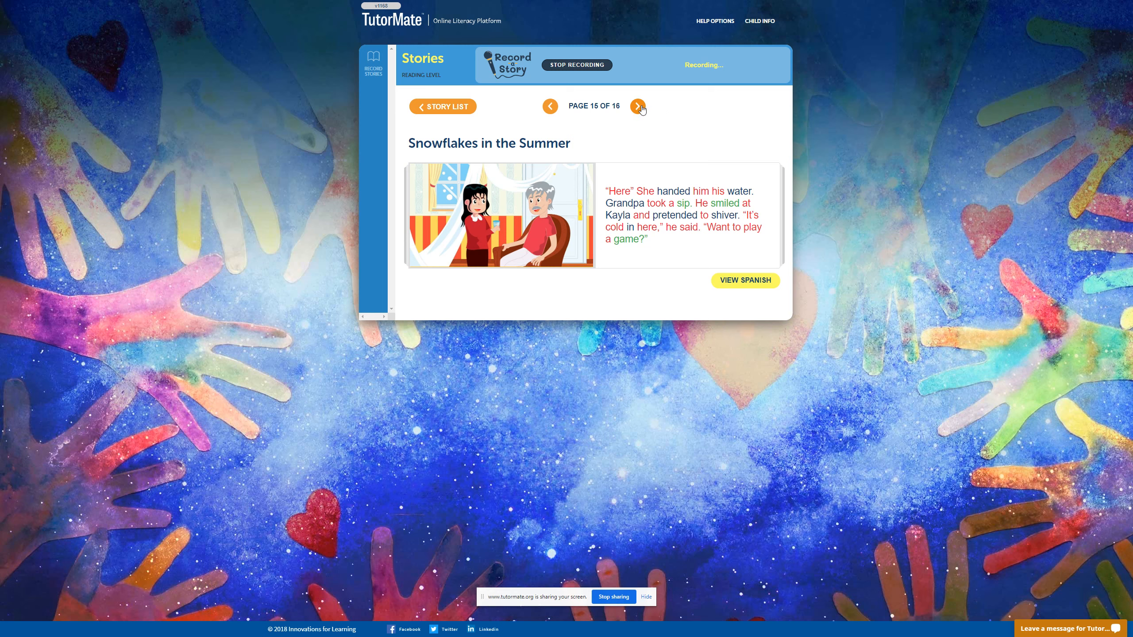
left_click(638, 106)
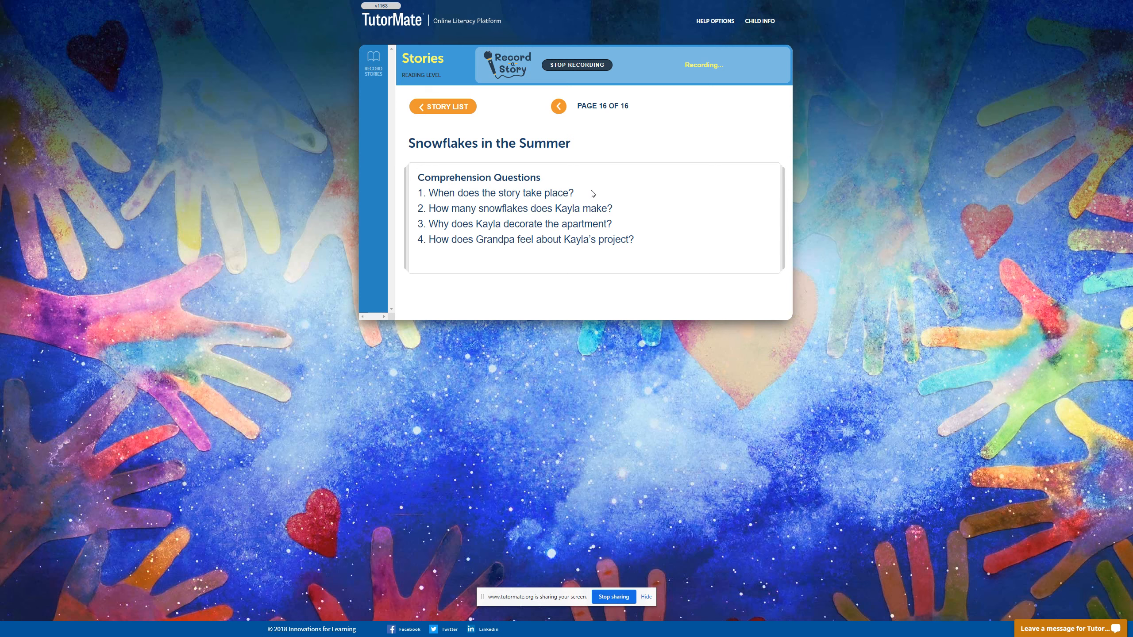
mouse_move(607, 197)
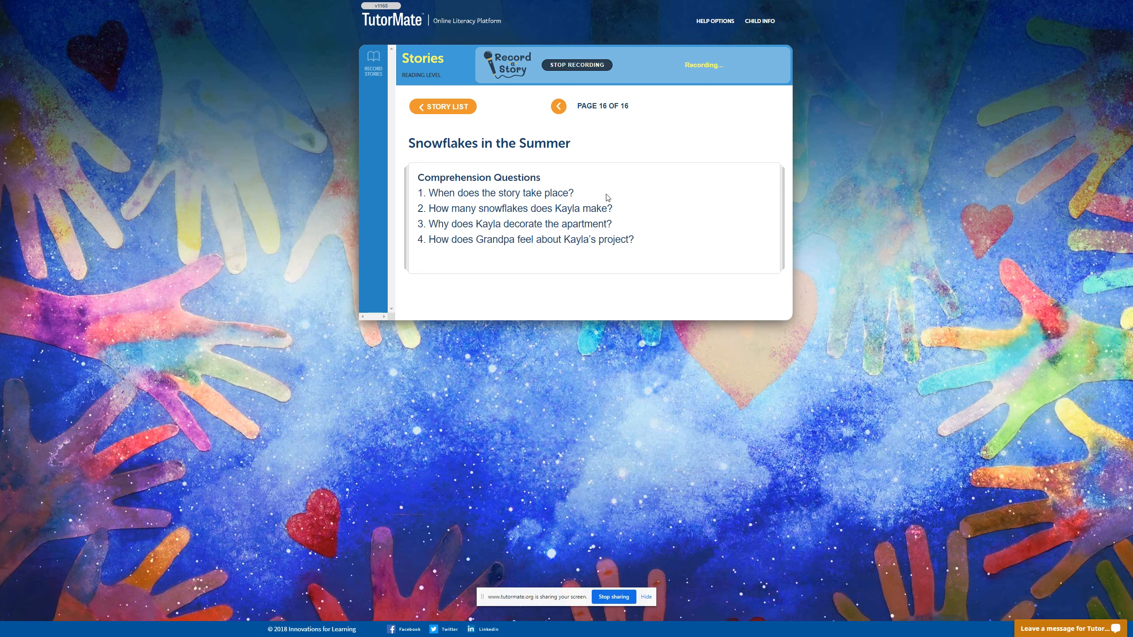
mouse_move(619, 209)
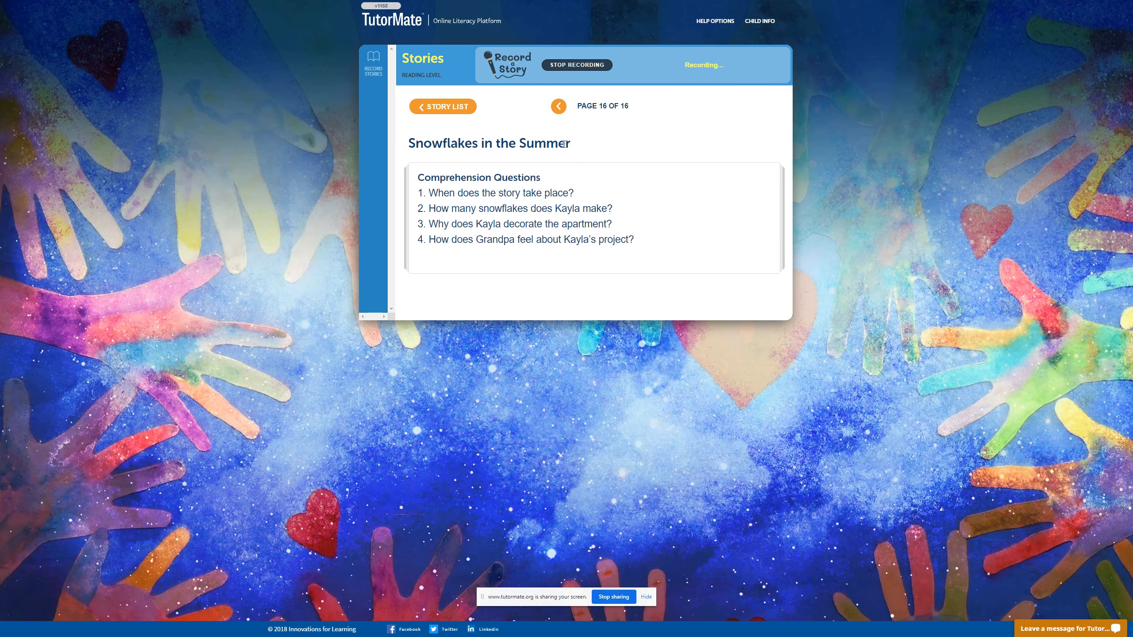
- Page back to Kayla's six snowflakes on page 10, then forward to page 14
left_click(558, 106)
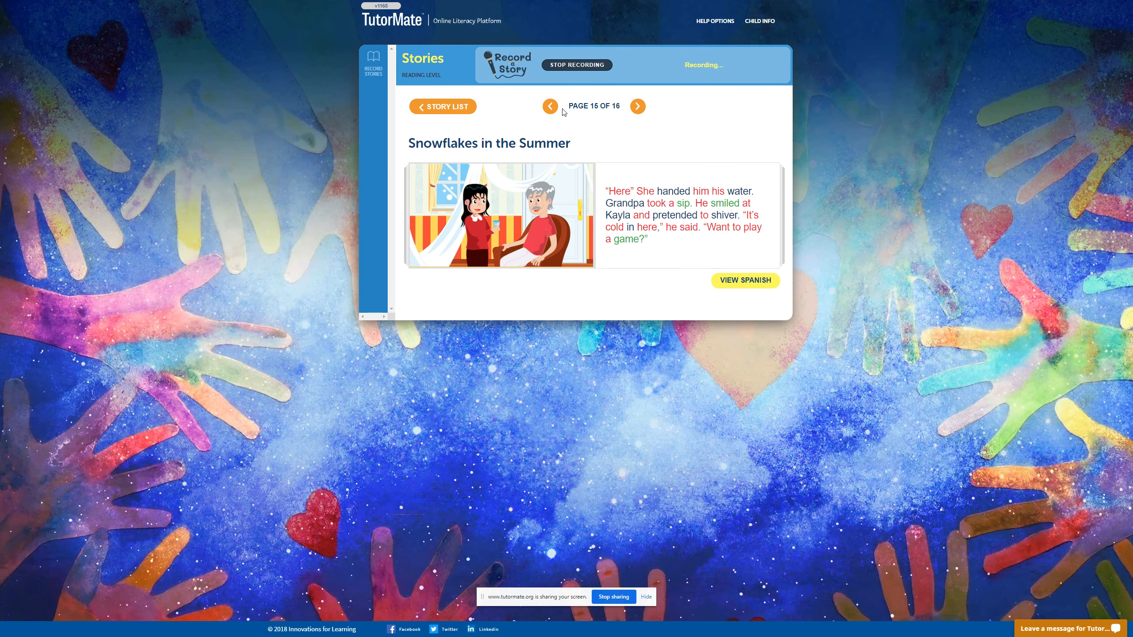
left_click(549, 106)
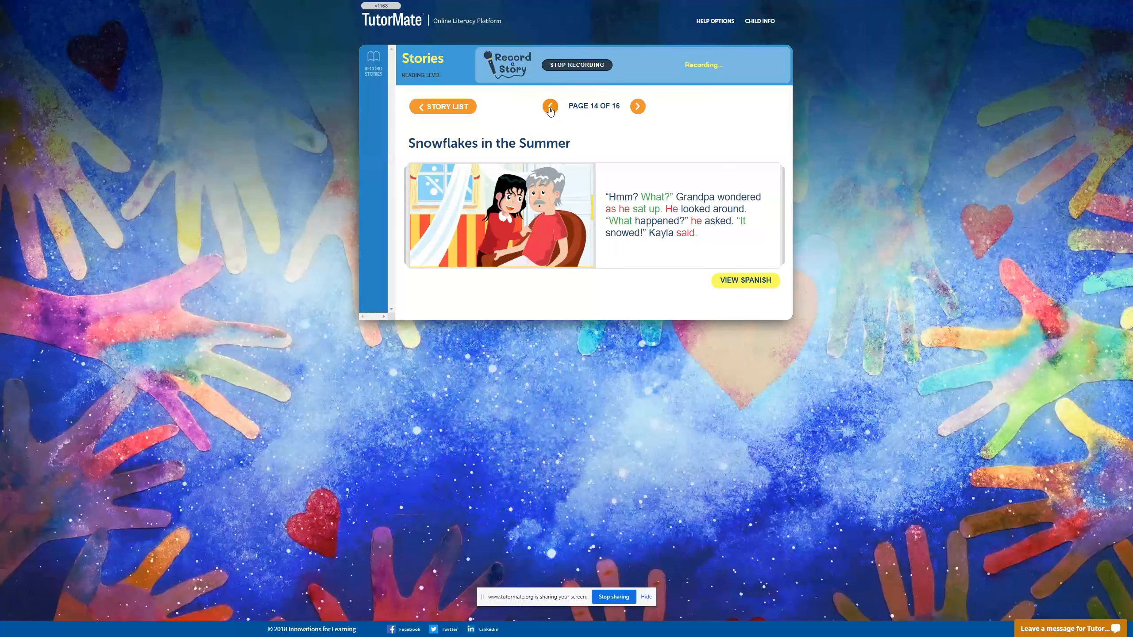
left_click(549, 106)
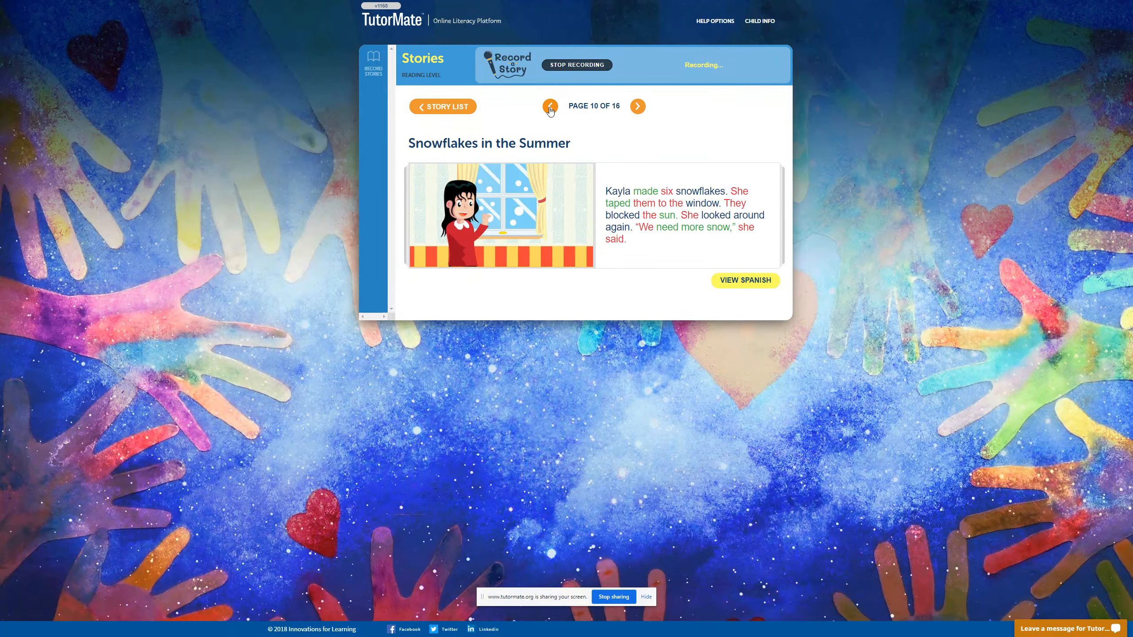
mouse_move(690, 200)
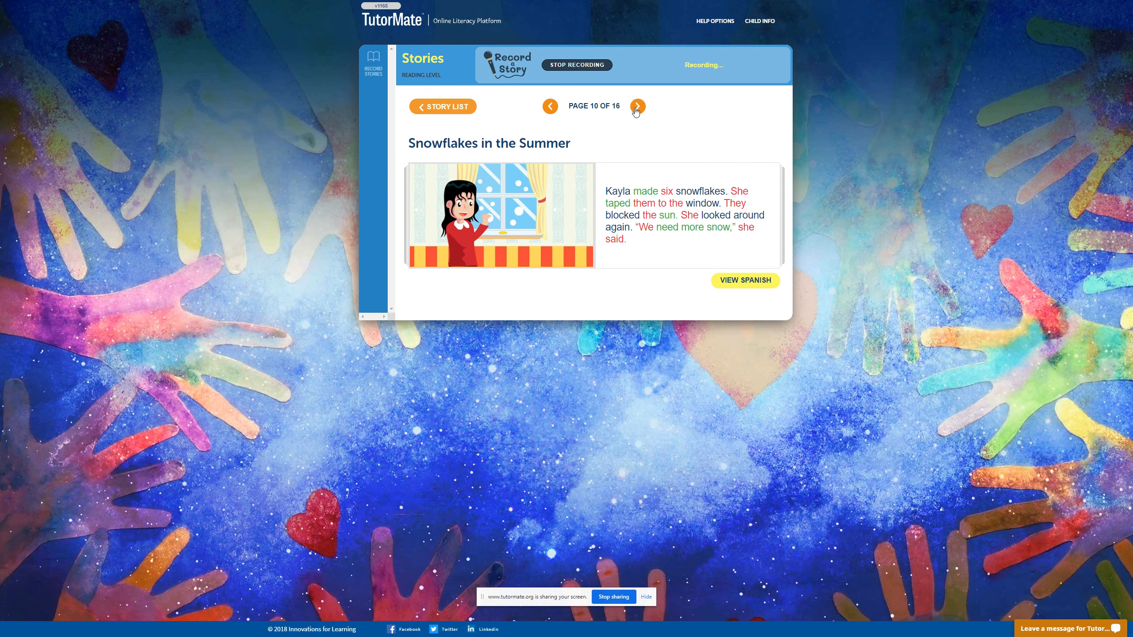
left_click(637, 105)
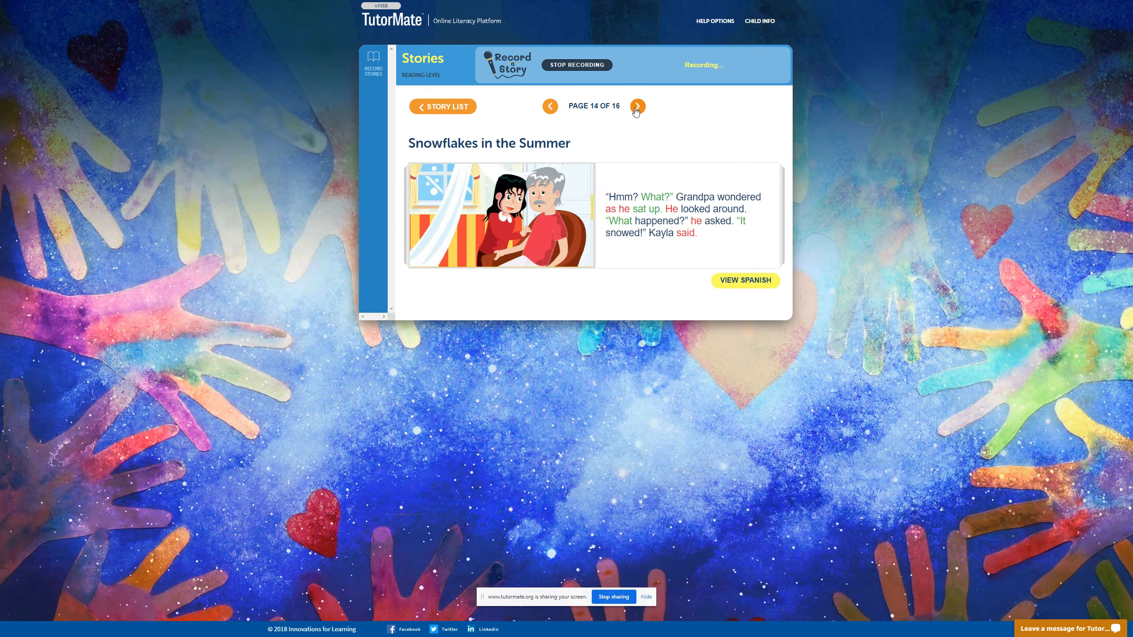
- Return to page 16 of 16 with the four comprehension questions
left_click(637, 106)
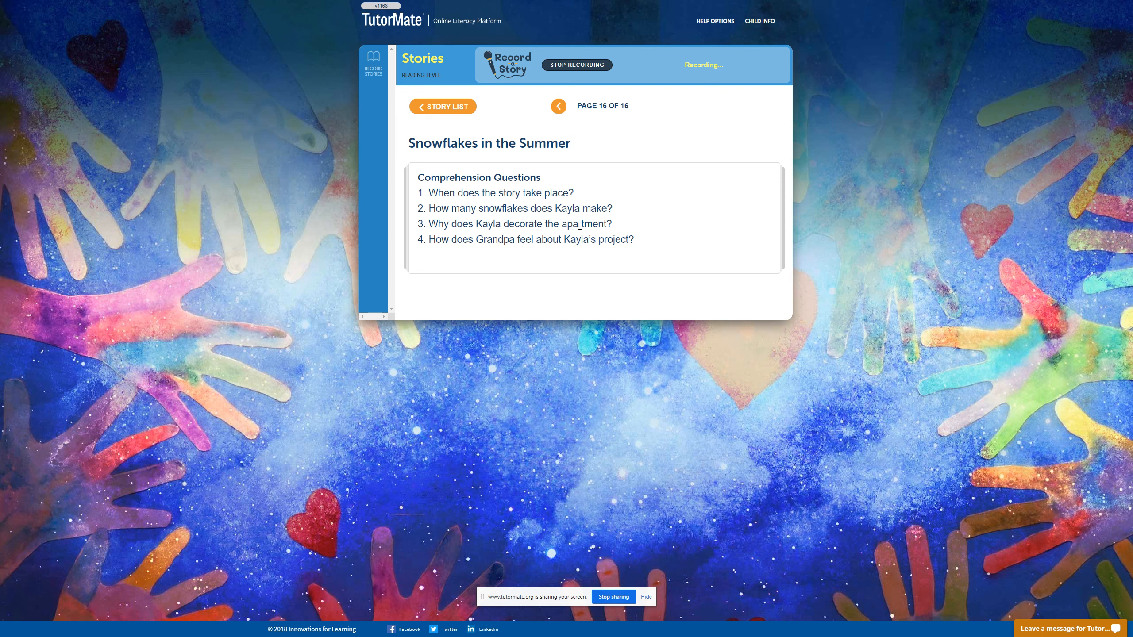
mouse_move(624, 227)
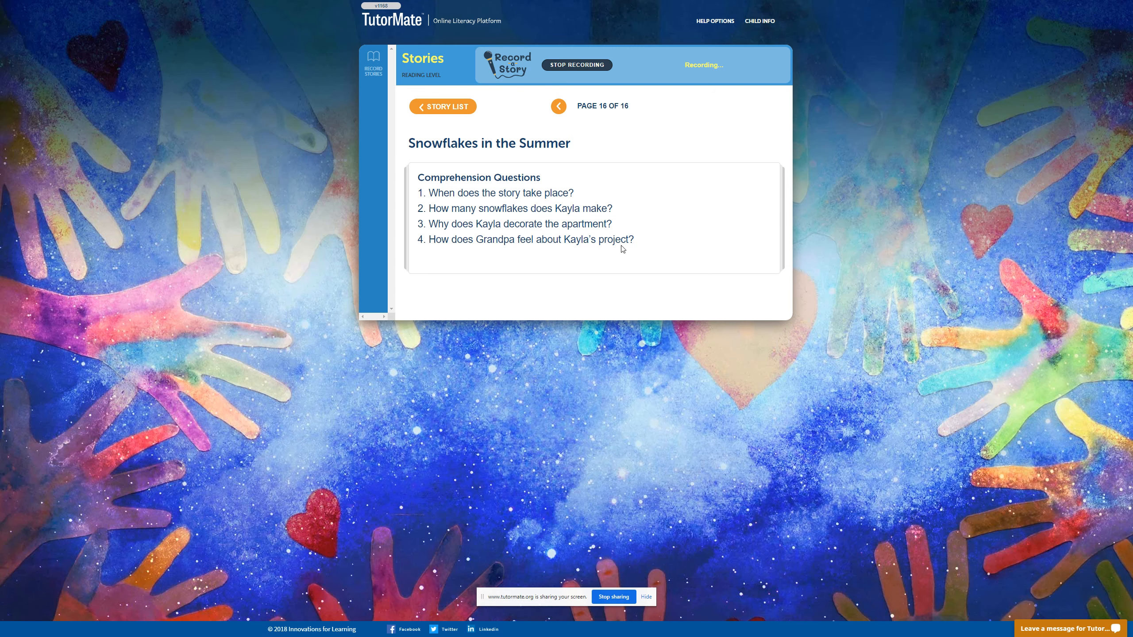
mouse_move(637, 250)
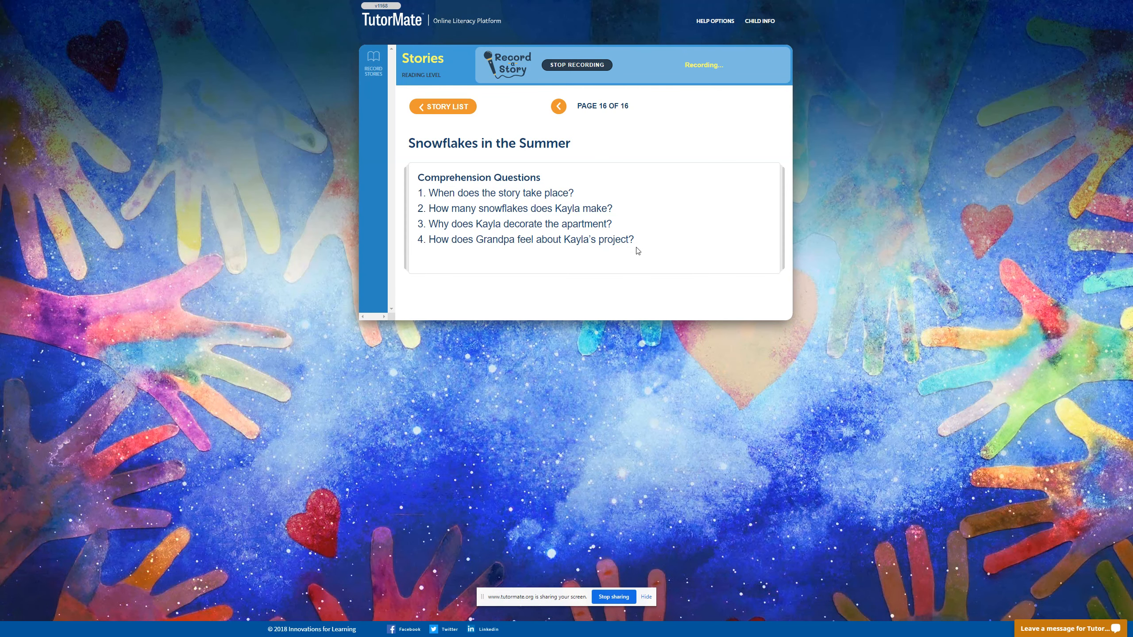
mouse_move(644, 249)
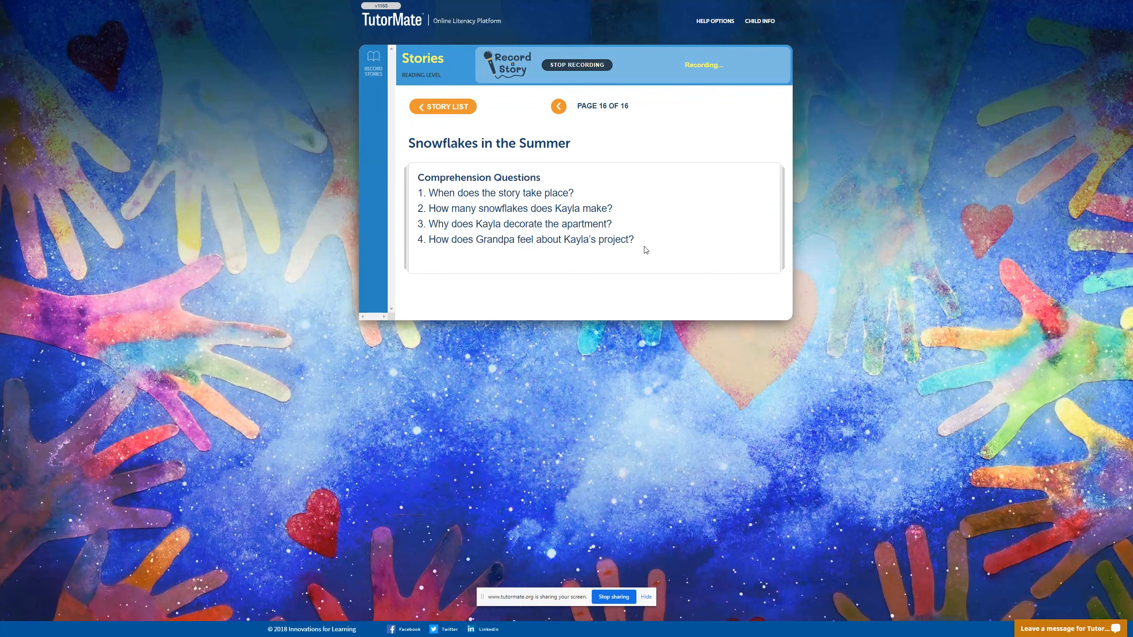
mouse_move(669, 189)
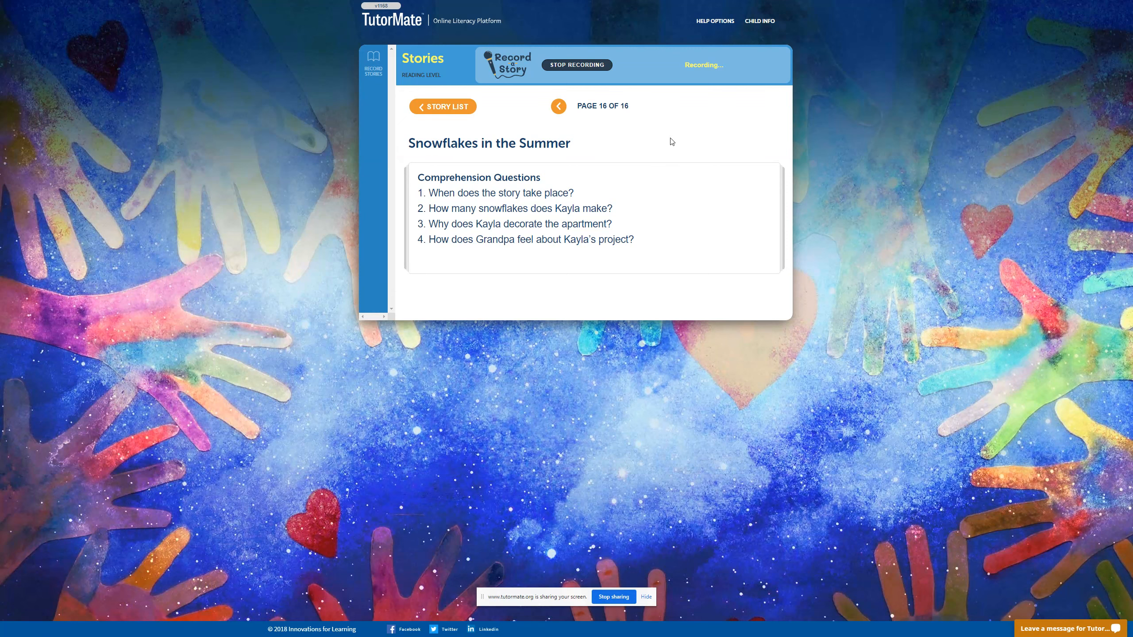
mouse_move(632, 97)
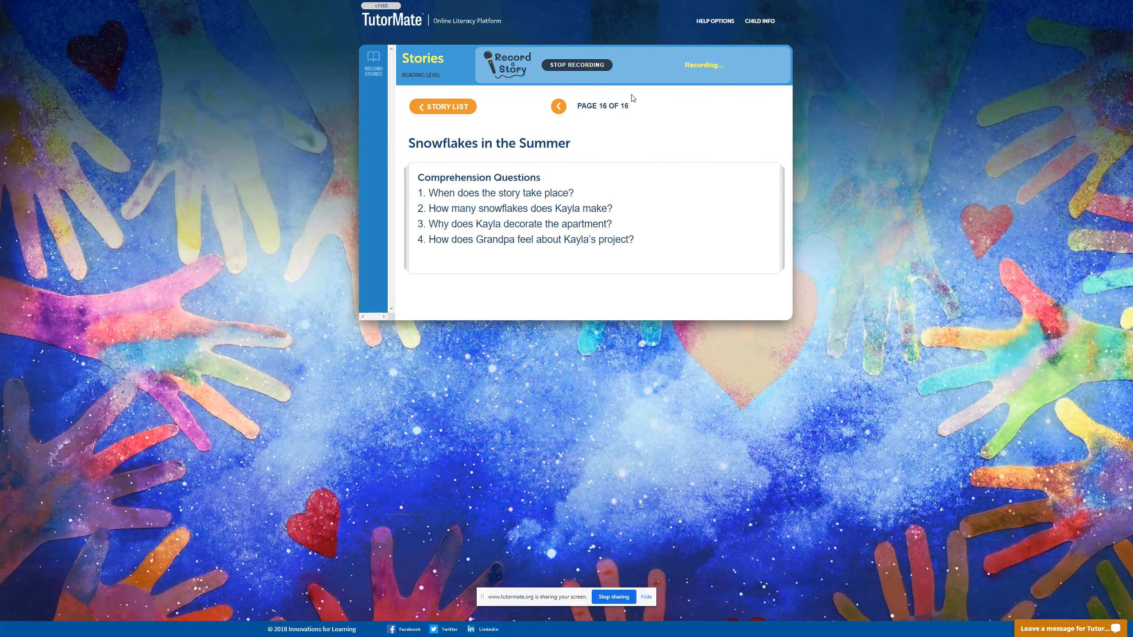
mouse_move(599, 100)
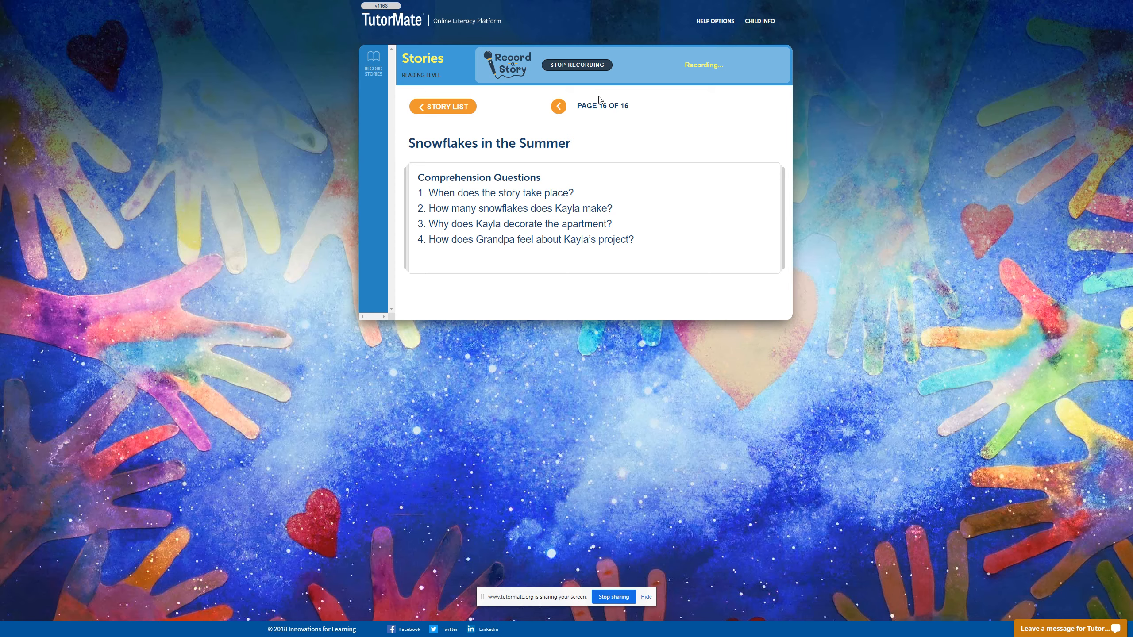